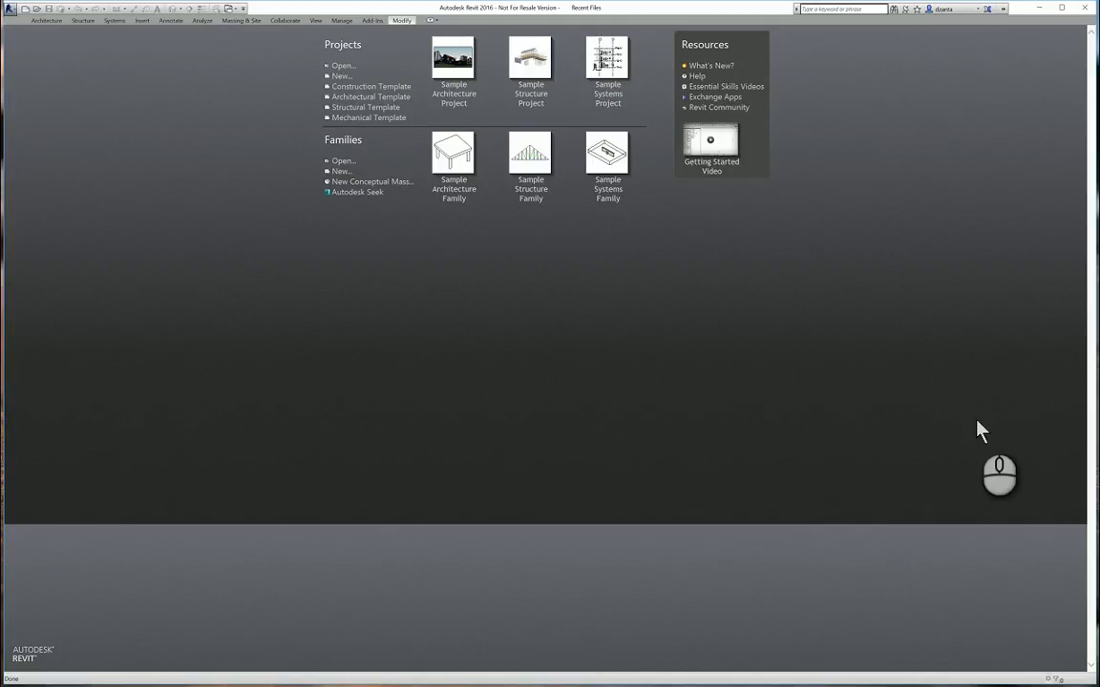
pyautogui.moveTo(795, 395)
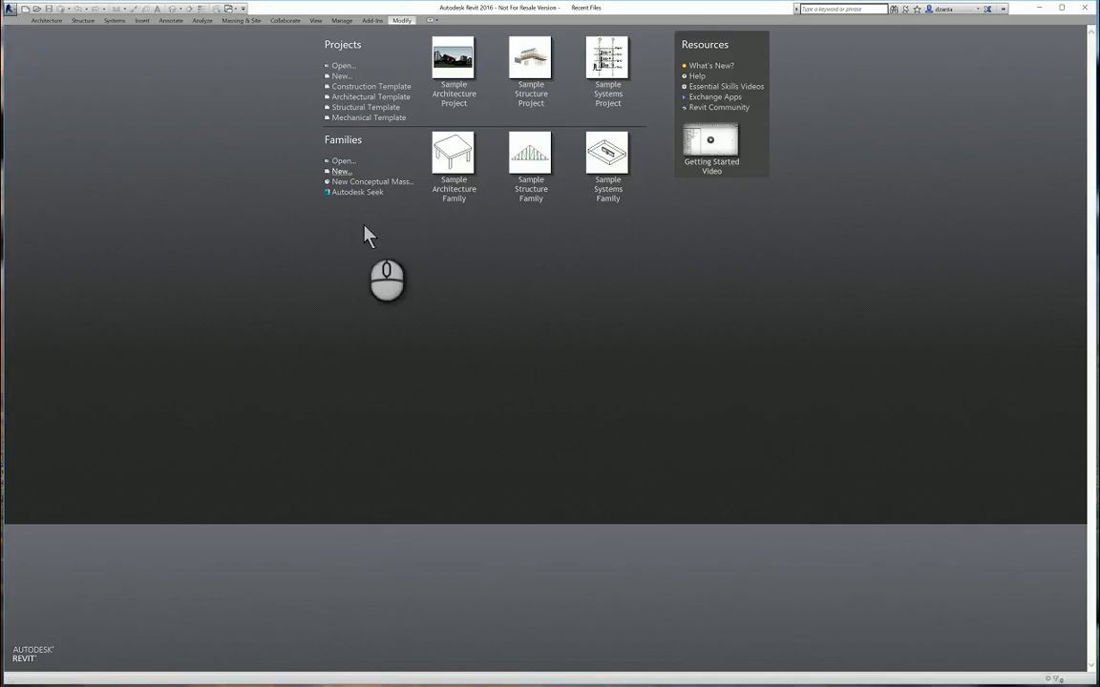
# Start a new family from the Structural Column.rft template
pyautogui.click(341, 171)
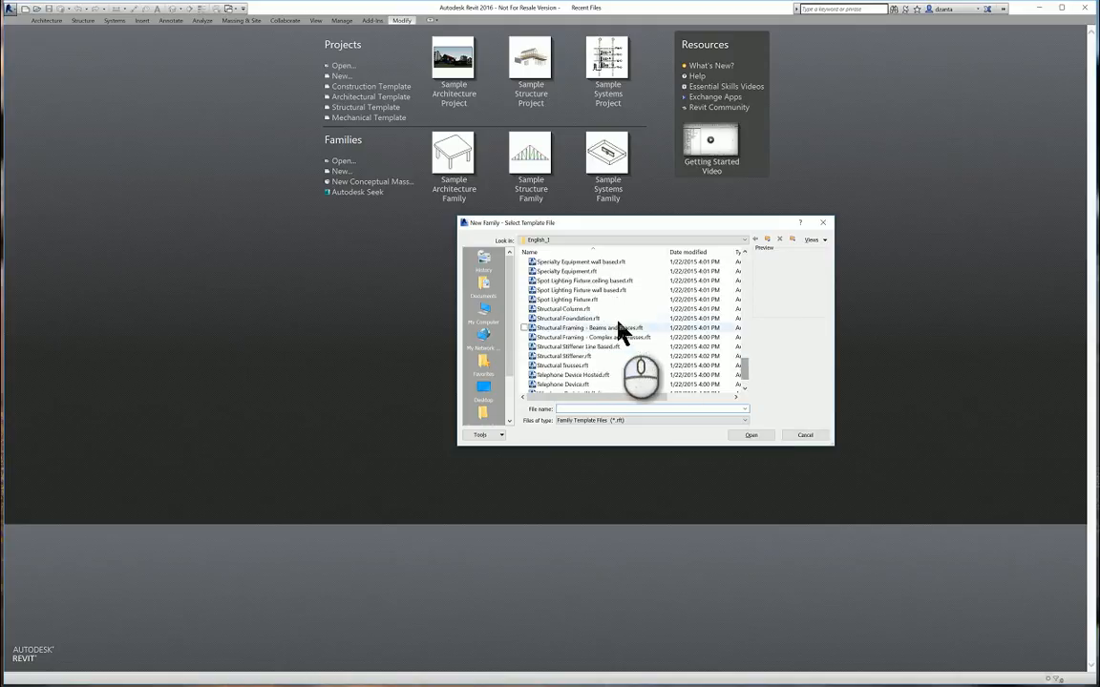
pyautogui.click(805, 435)
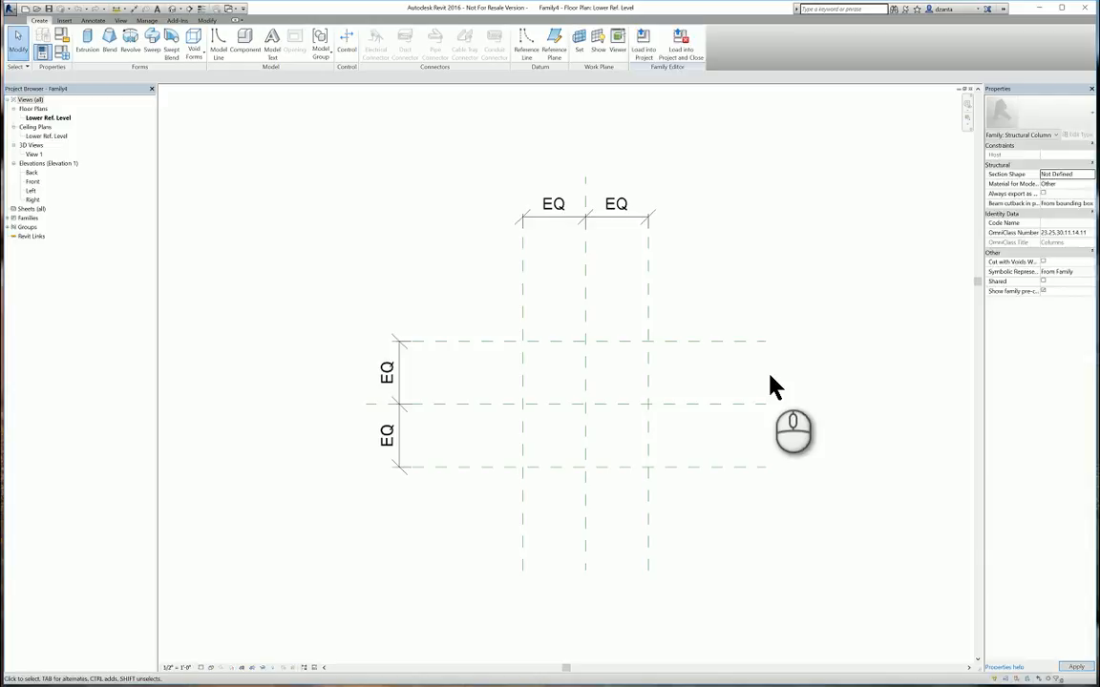
pyautogui.moveTo(764, 268)
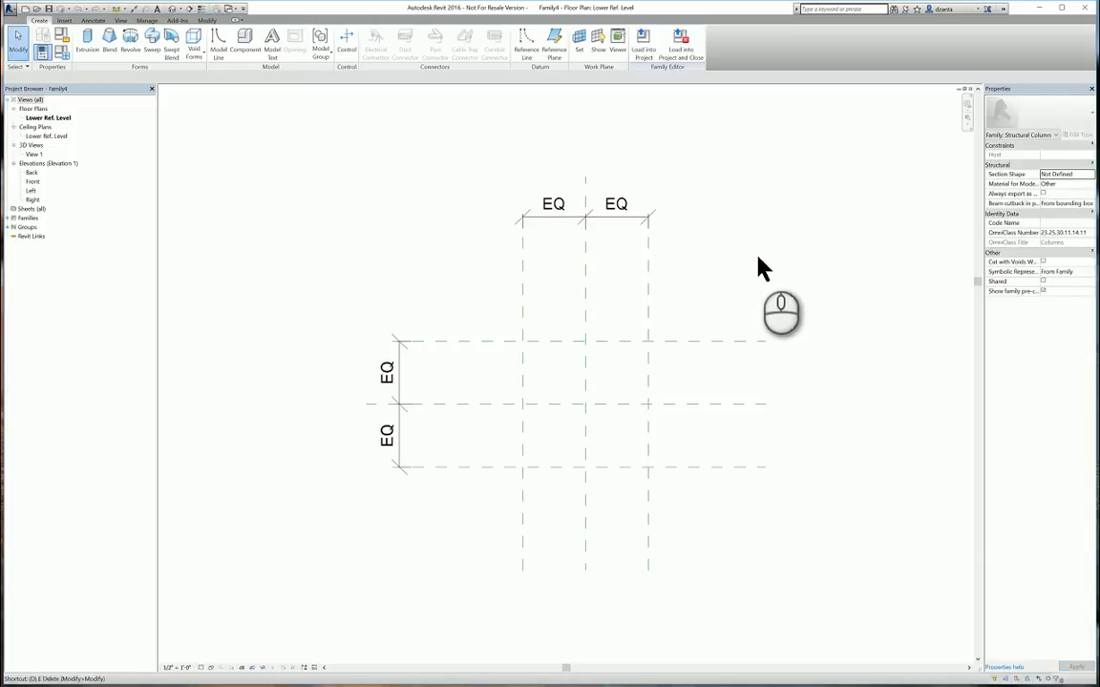
# Label the horizontal overall dimension with a new Length parameter
pyautogui.click(343, 38)
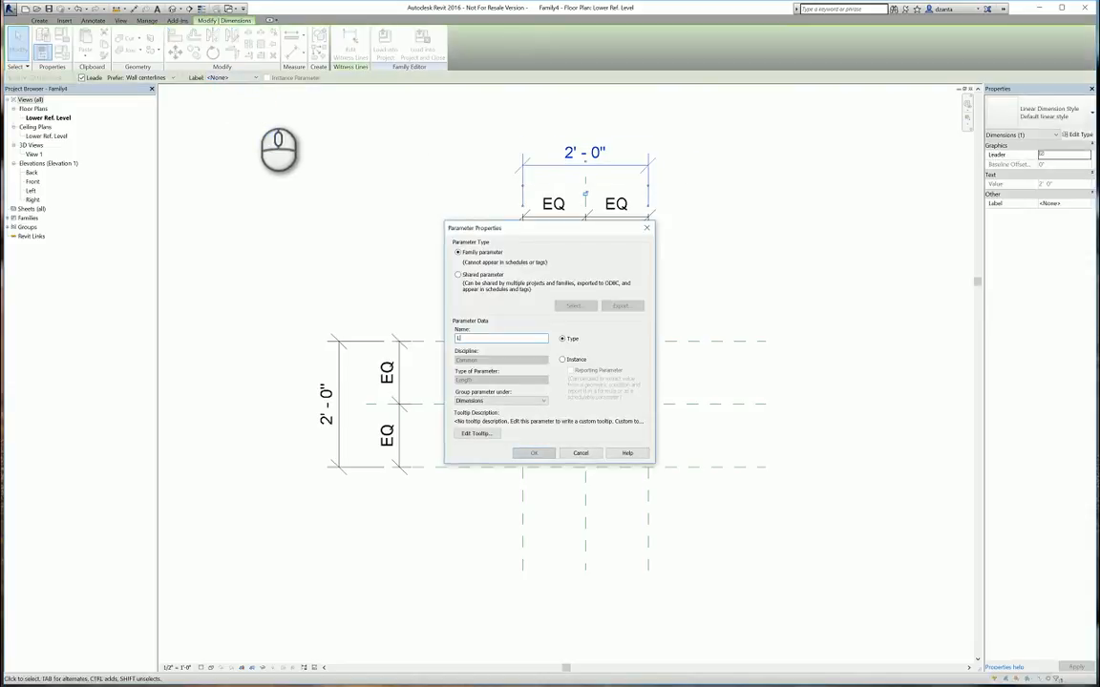
pyautogui.write('Length')
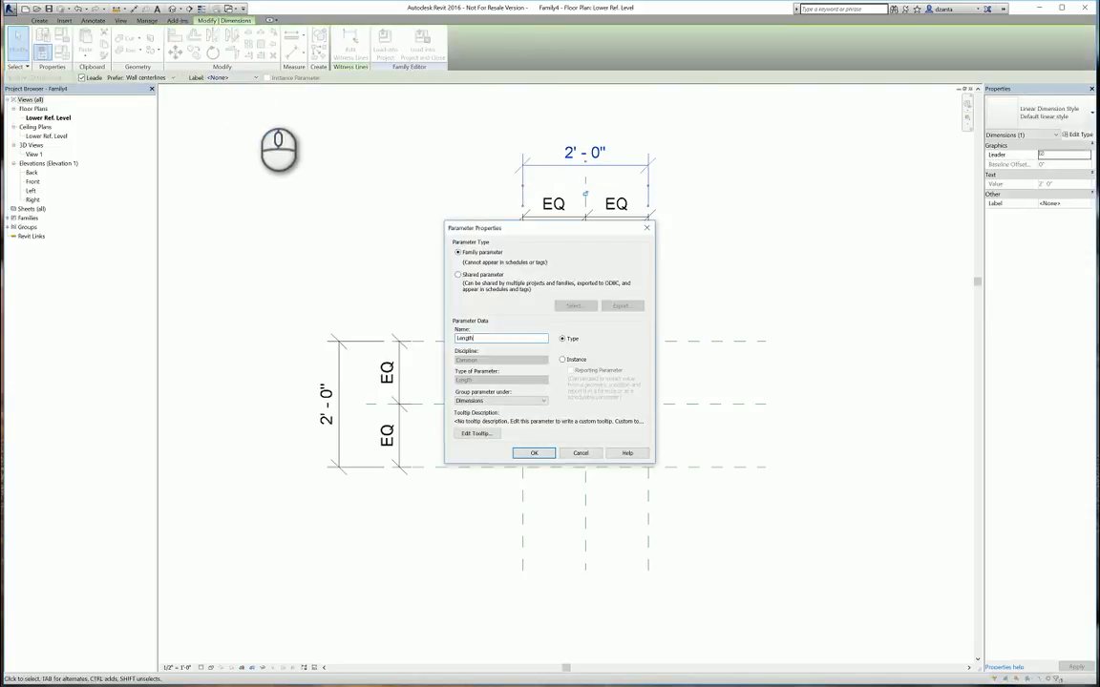
pyautogui.click(534, 452)
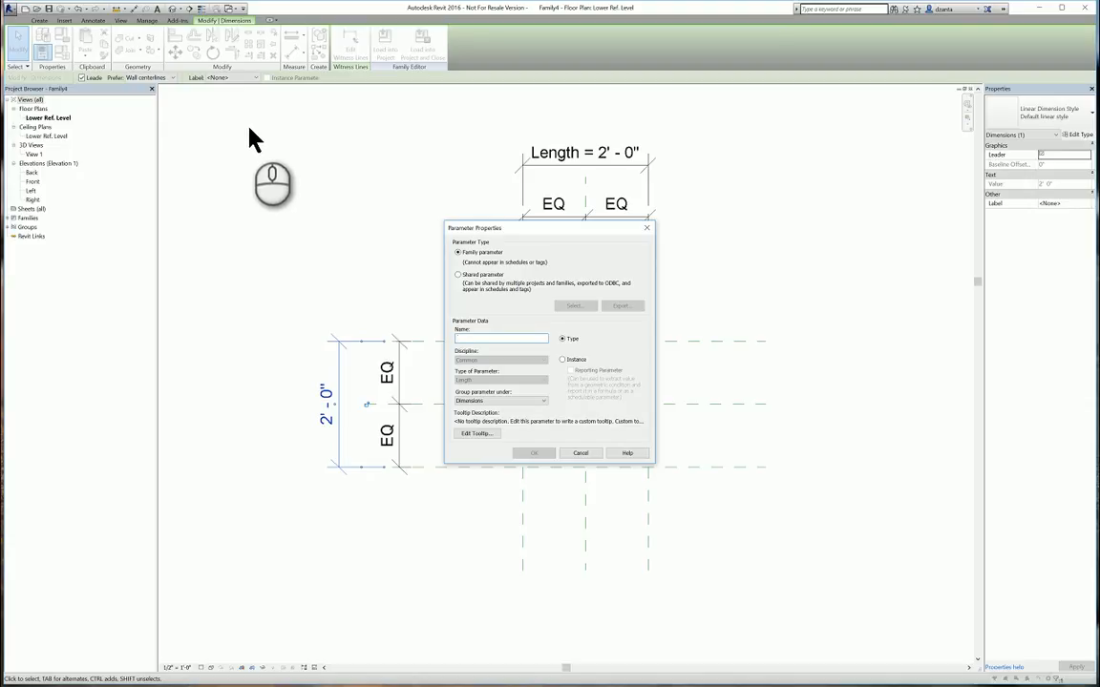
# Label the vertical overall dimension with a new Column_Width parameter
pyautogui.click(502, 339)
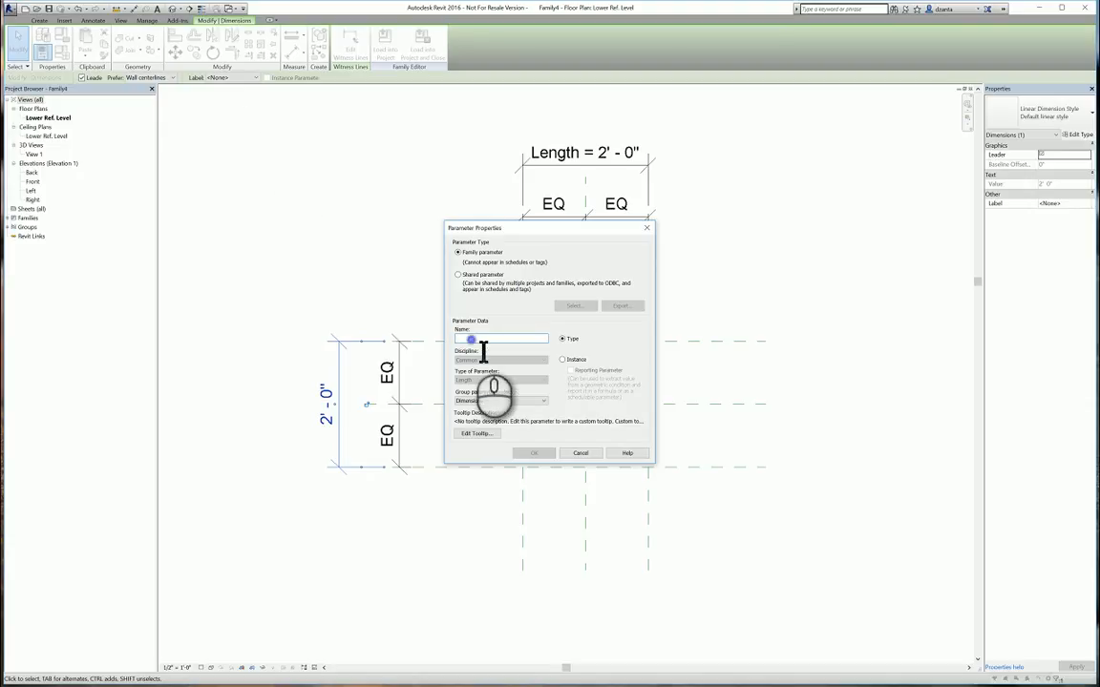
pyautogui.write('Column_Wid')
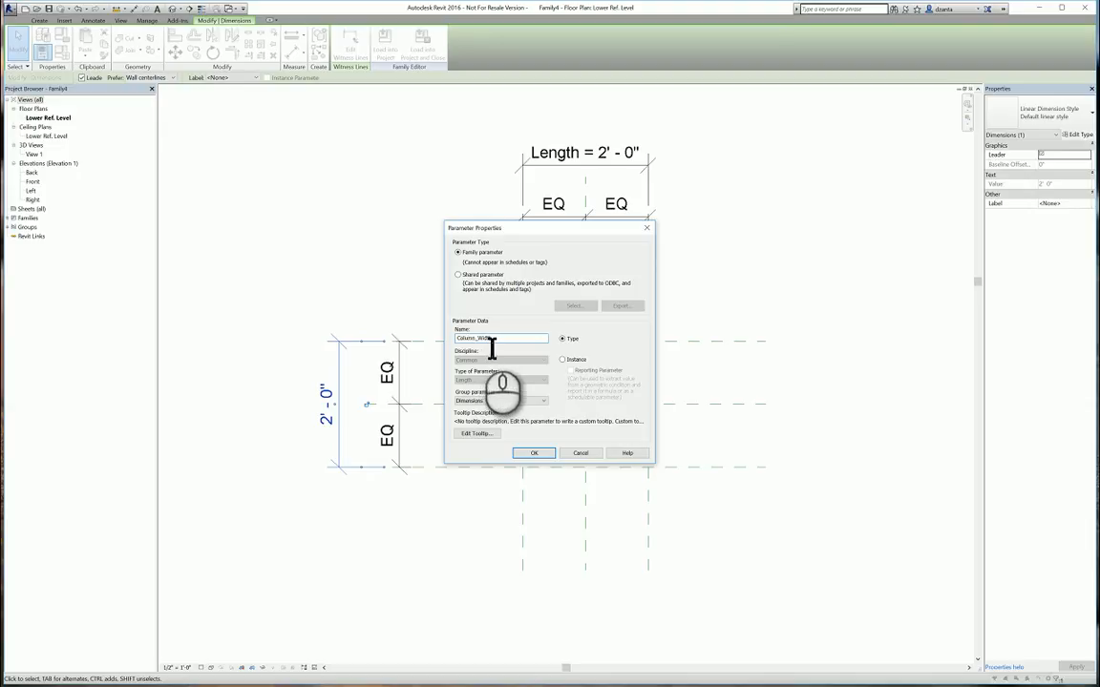
pyautogui.click(533, 453)
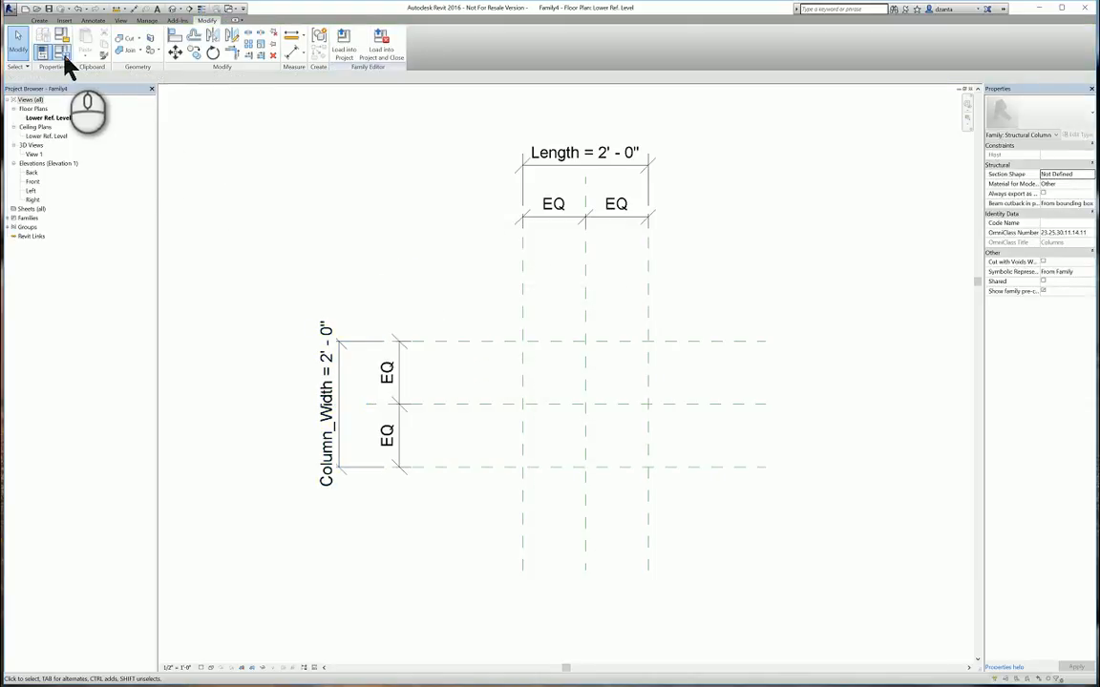
# In Family Types, set Column_Width to 1'-0" and Length to 26'-0"
pyautogui.click(62, 50)
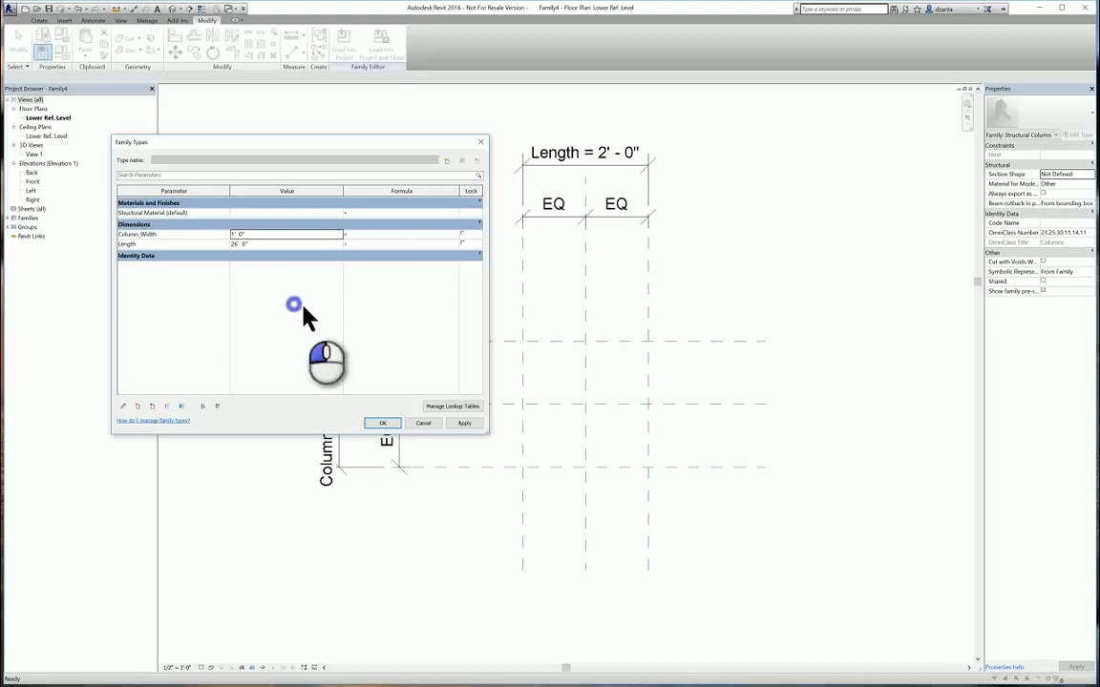
pyautogui.click(382, 423)
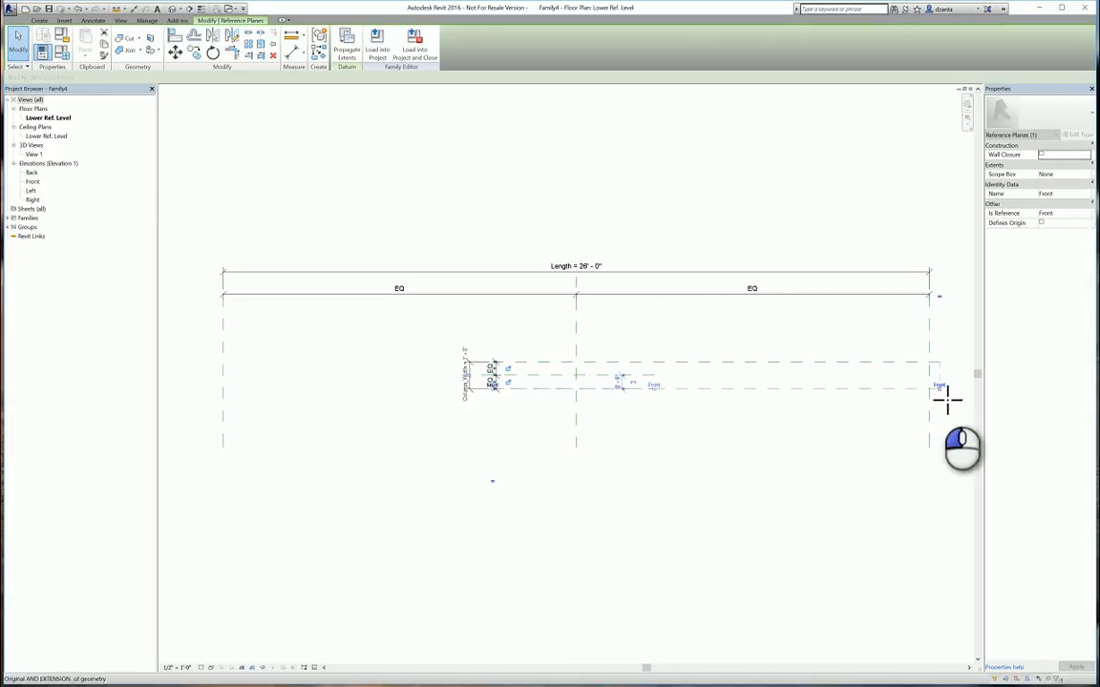
# Select the Center (Front/Back) reference plane in plan before moving to the Front elevation
pyautogui.click(612, 376)
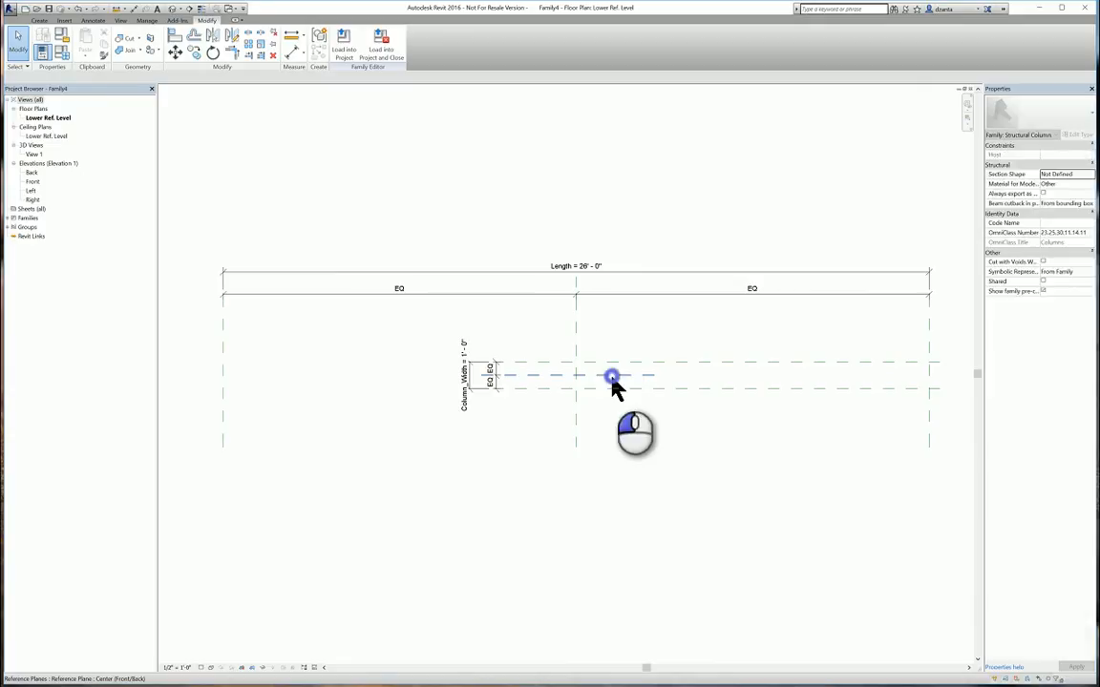
pyautogui.click(582, 371)
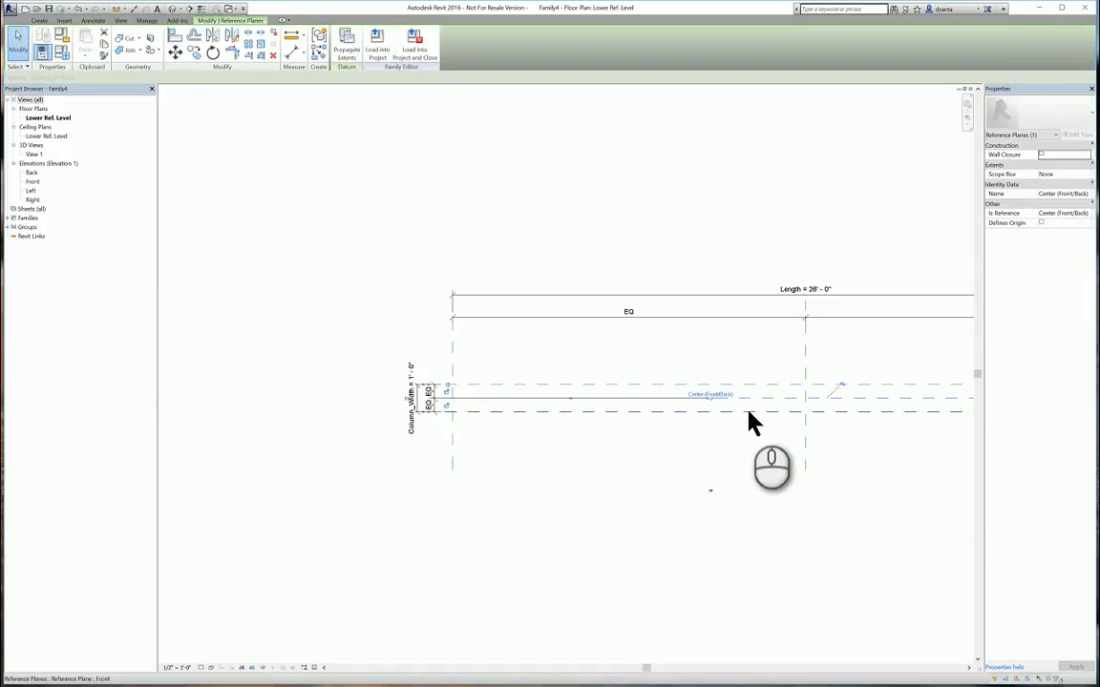
pyautogui.moveTo(716, 411)
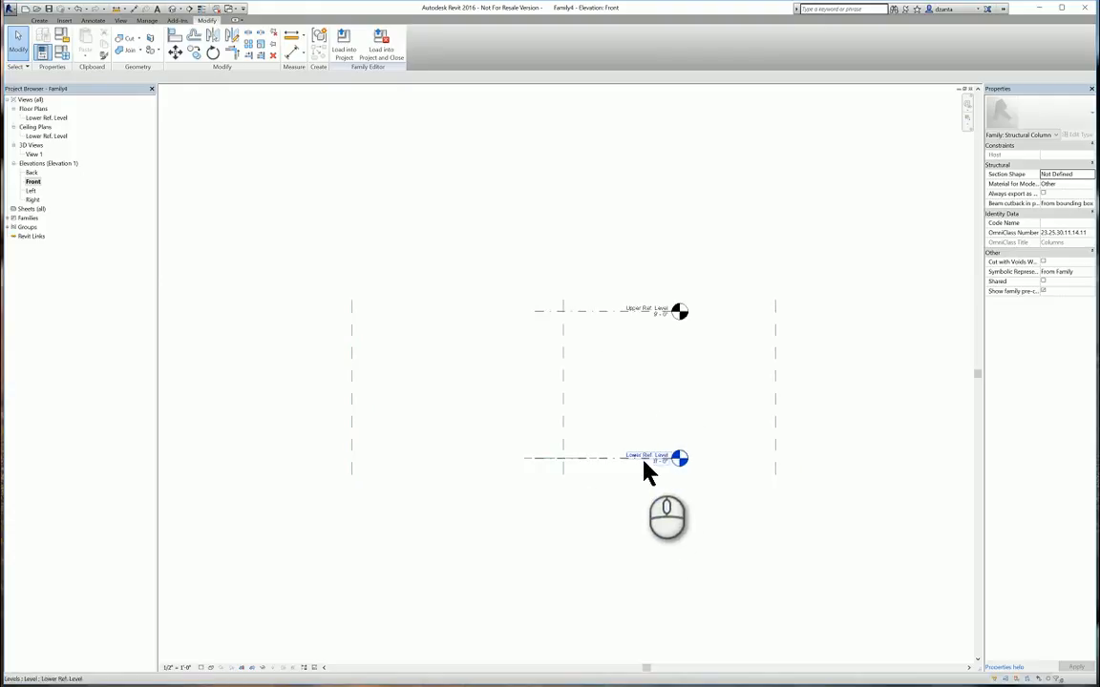
# Select the reference levels and raise the Upper Ref. Level elevation
pyautogui.click(640, 457)
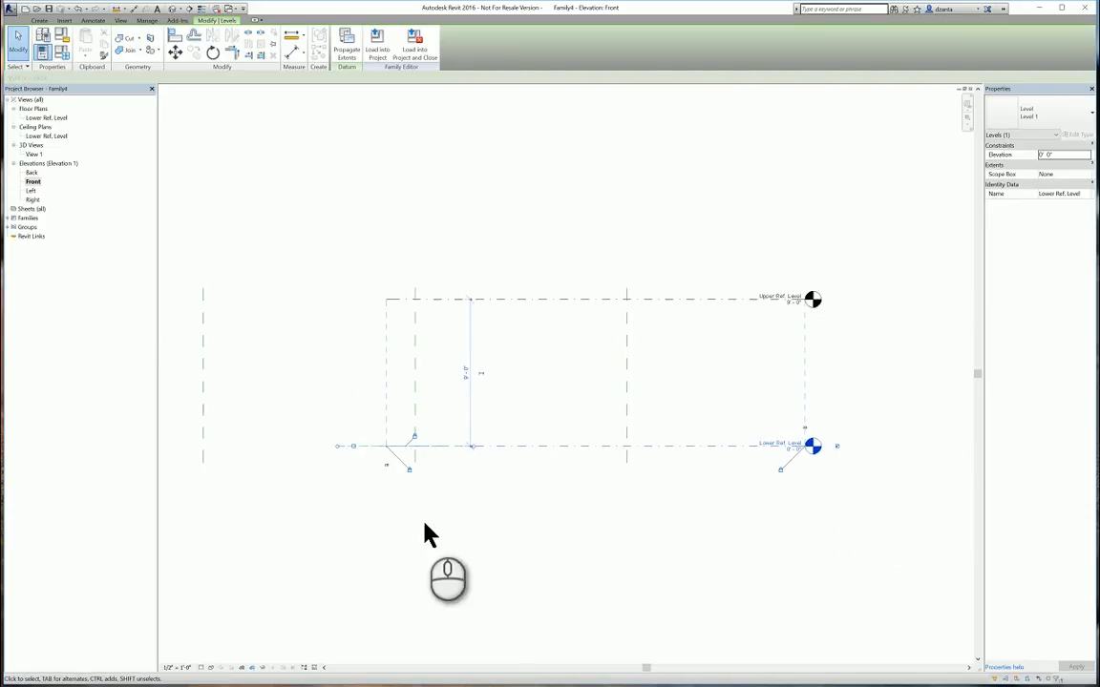
pyautogui.click(385, 446)
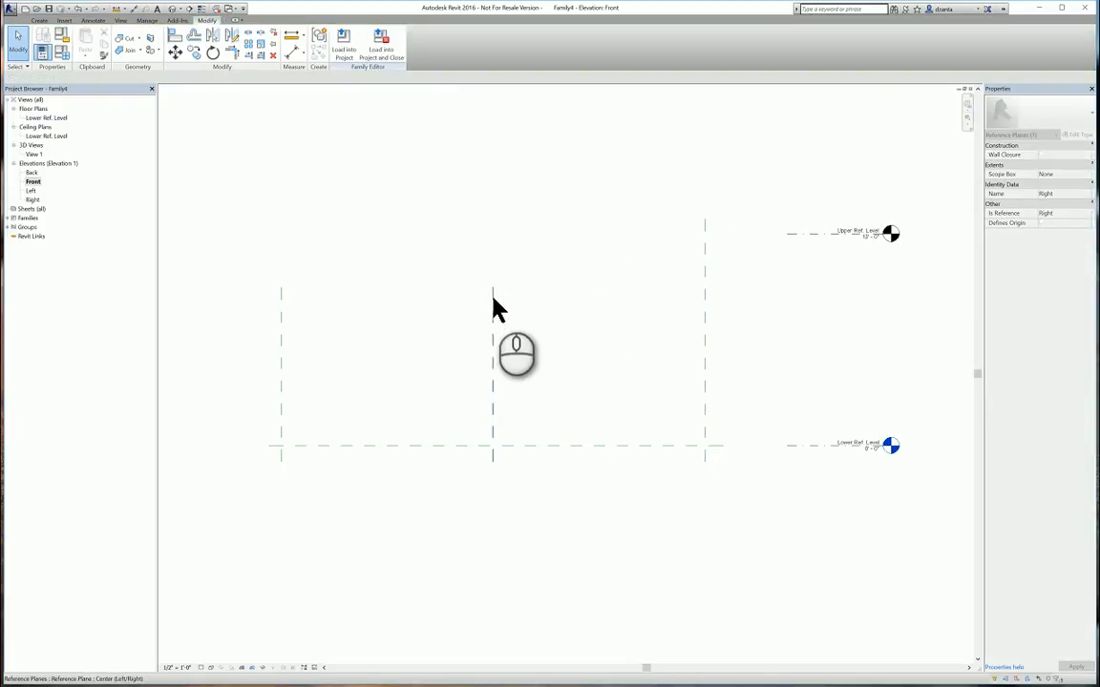
pyautogui.click(493, 362)
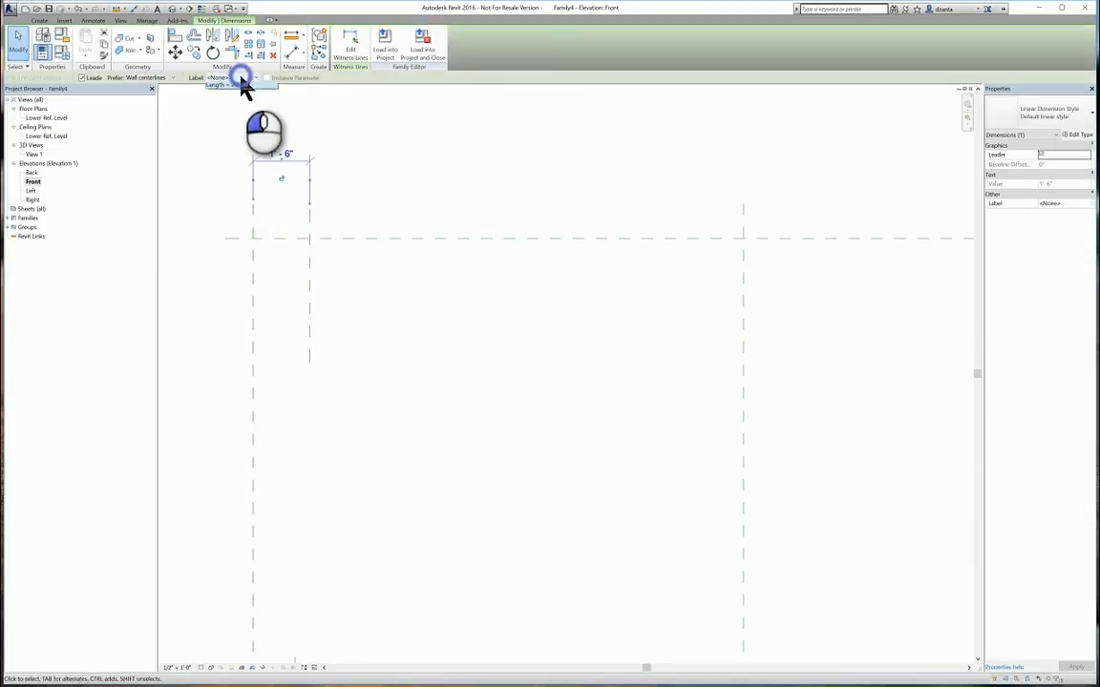
# Label the column's top width dimension with a new Column_Top parameter
pyautogui.click(241, 77)
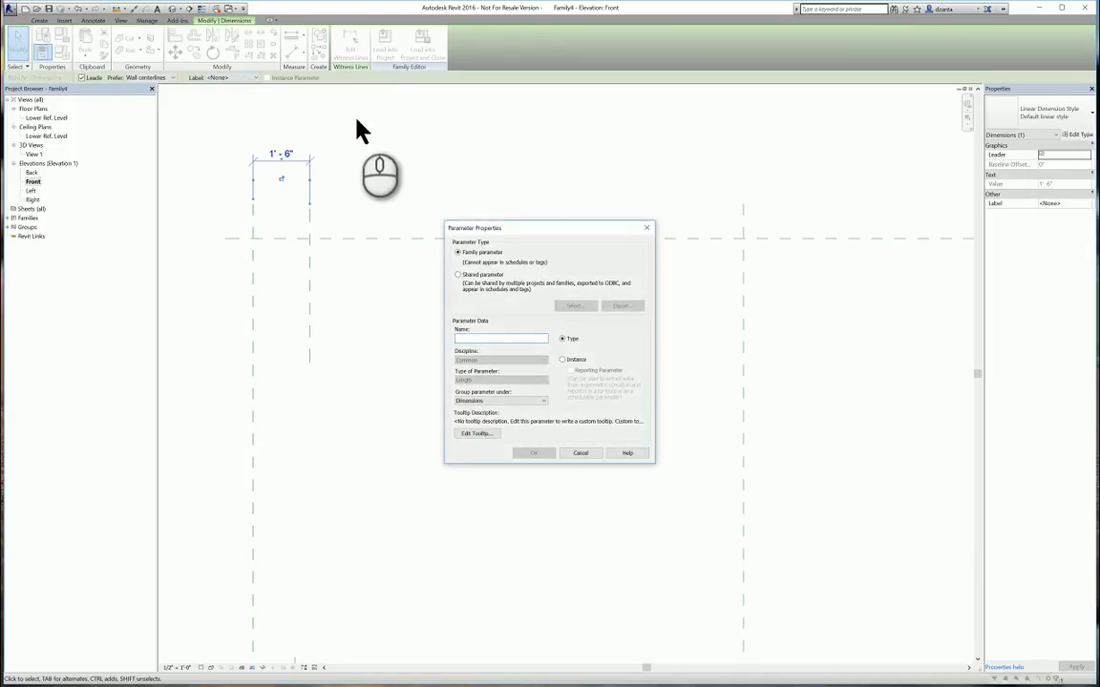
pyautogui.write('Colu')
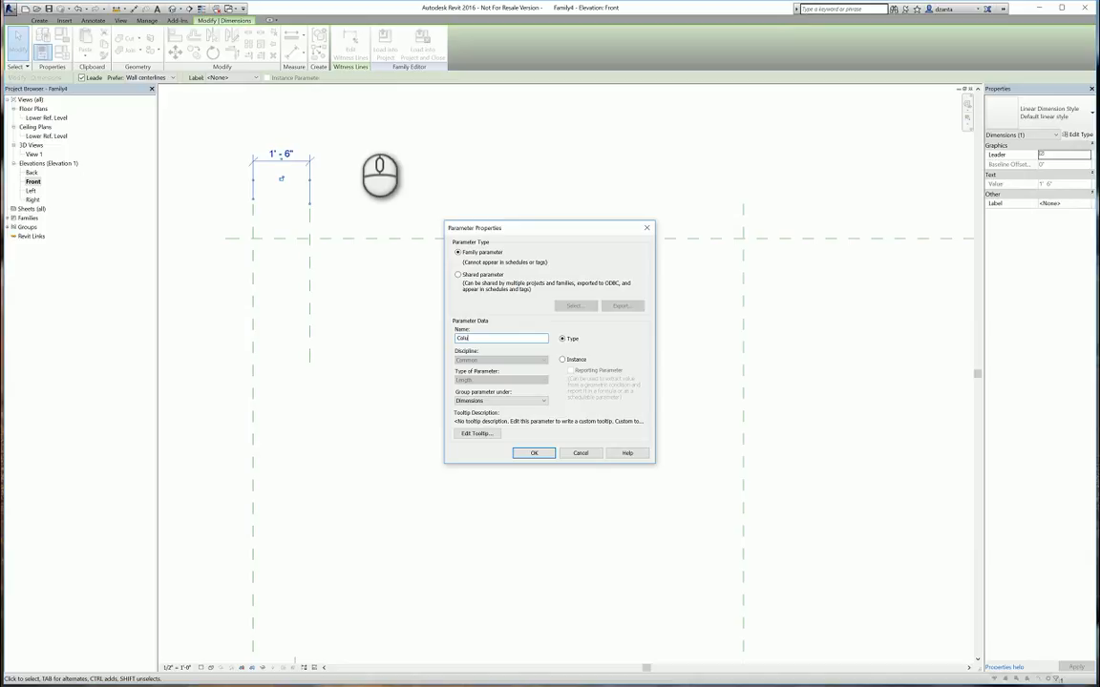
pyautogui.write('Column_Tol')
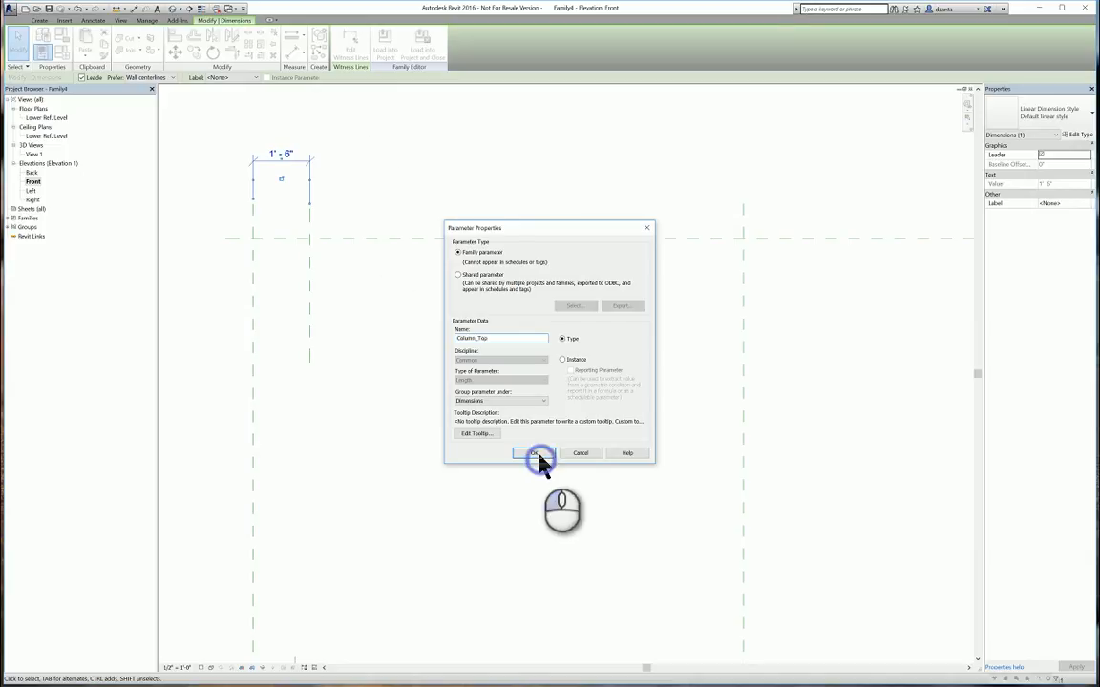
pyautogui.click(535, 452)
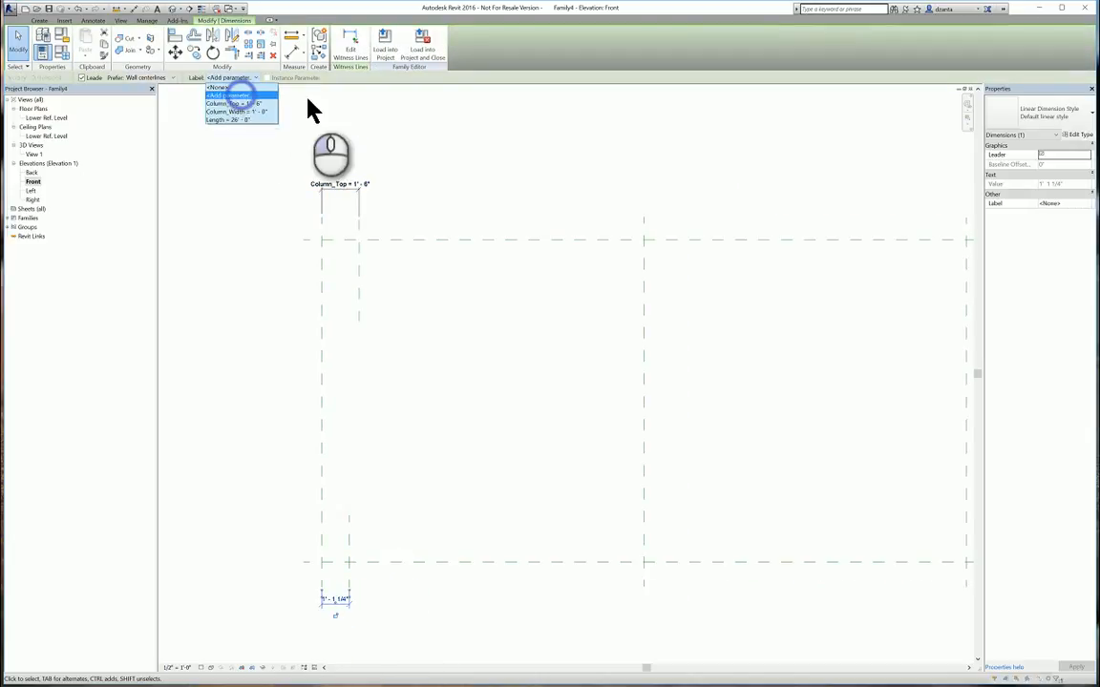
# Label the column's base width dimension with a new Column_Base parameter
pyautogui.click(229, 95)
pyautogui.write('Column_Base')
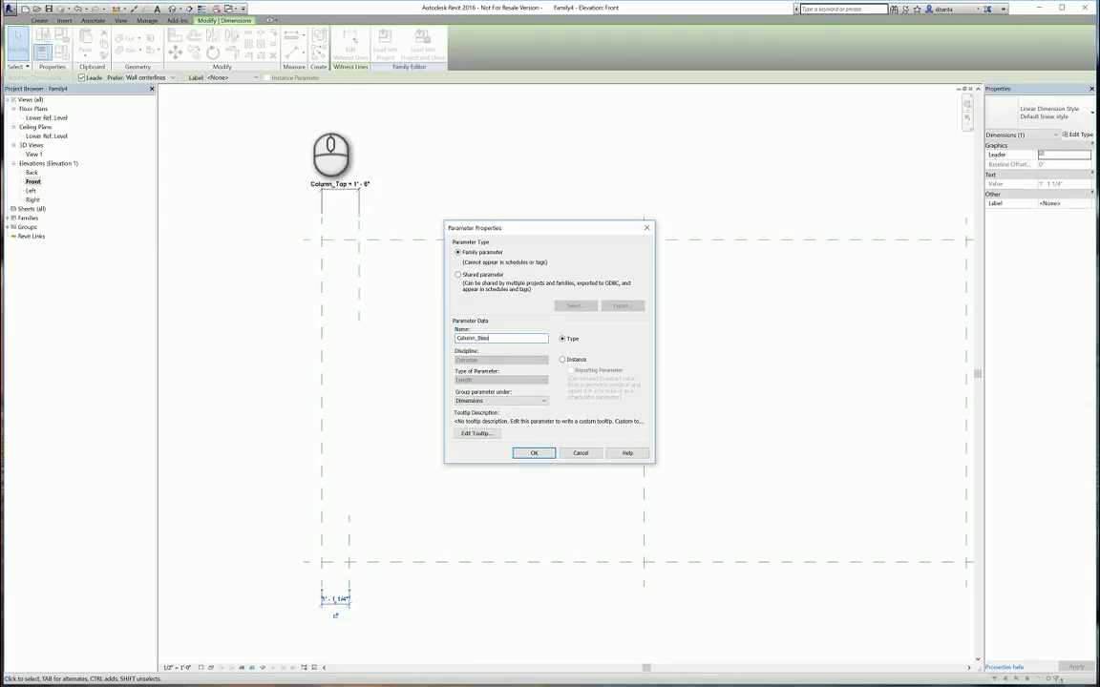
pyautogui.click(534, 452)
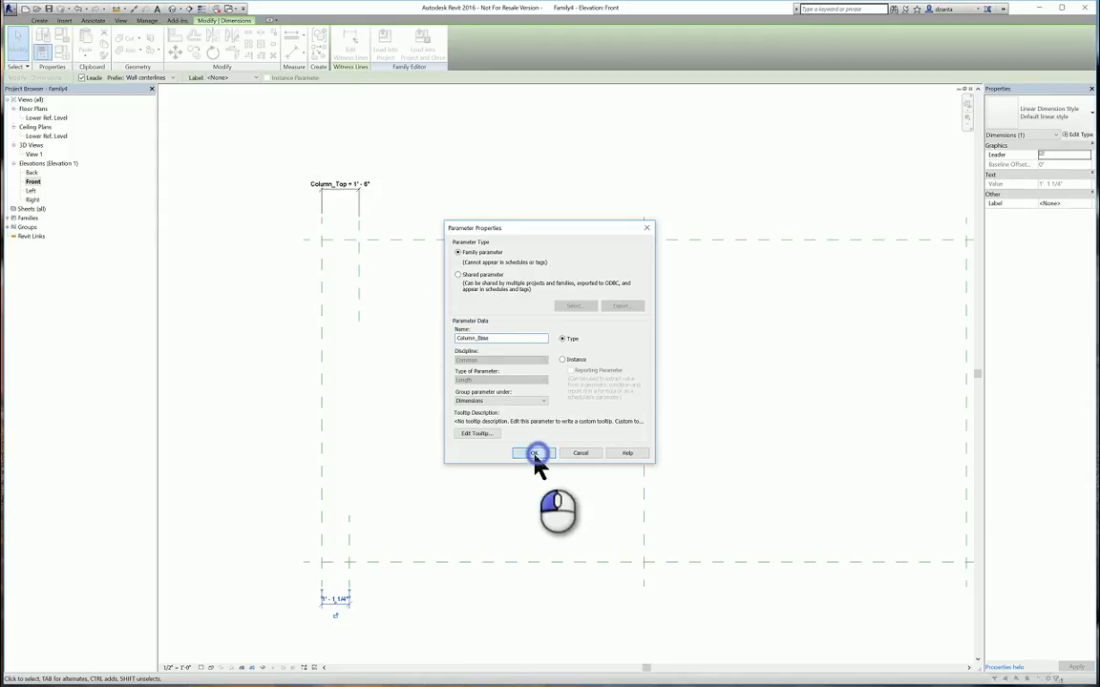
pyautogui.click(535, 452)
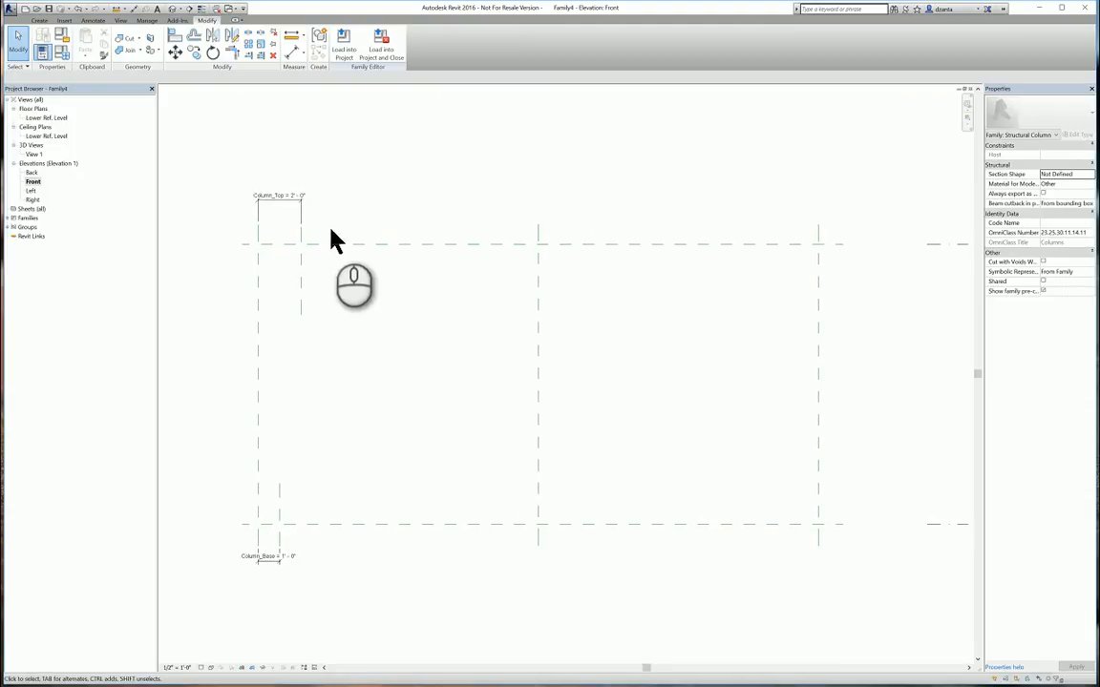
# Add right-column reference planes and dimension them with Column_Top and Column_Base labels
pyautogui.click(280, 491)
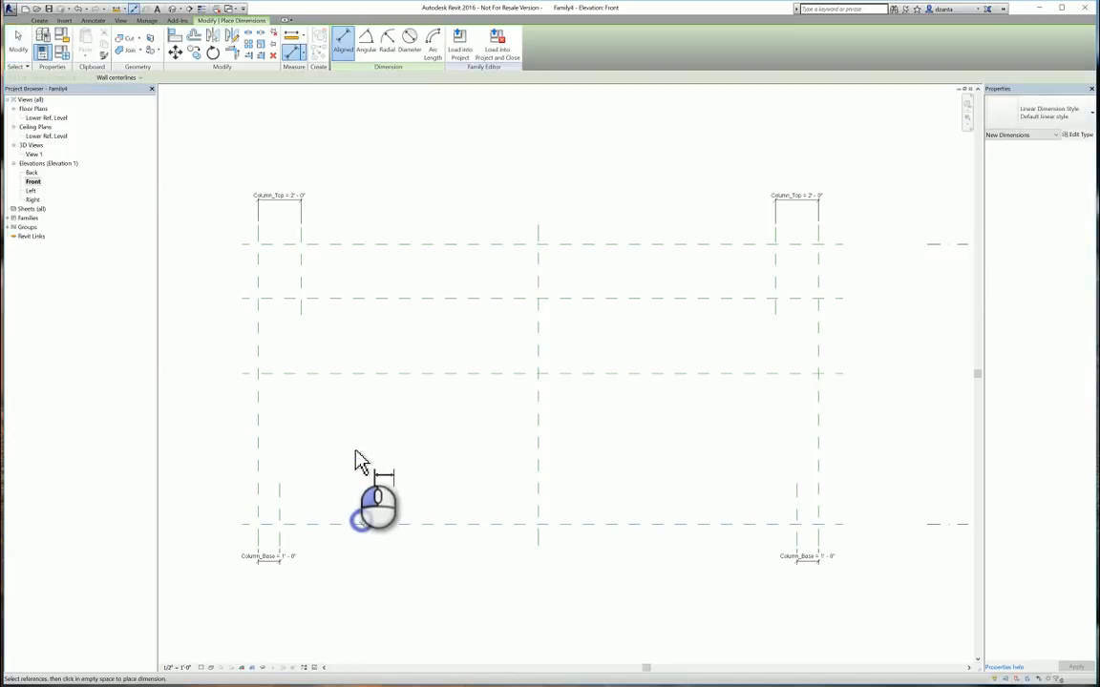
pyautogui.click(257, 374)
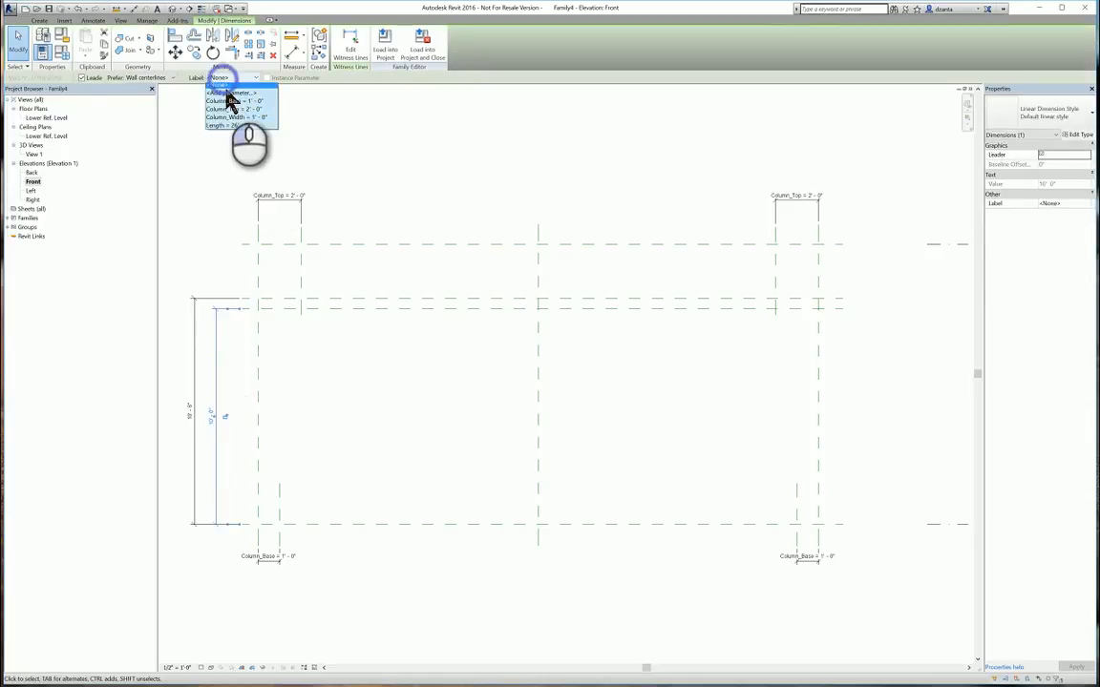
# Label the 10' height dimension Knee_Height and the 12' dimension Beam_Middle_Height
pyautogui.click(234, 91)
pyautogui.write('Knee_Height')
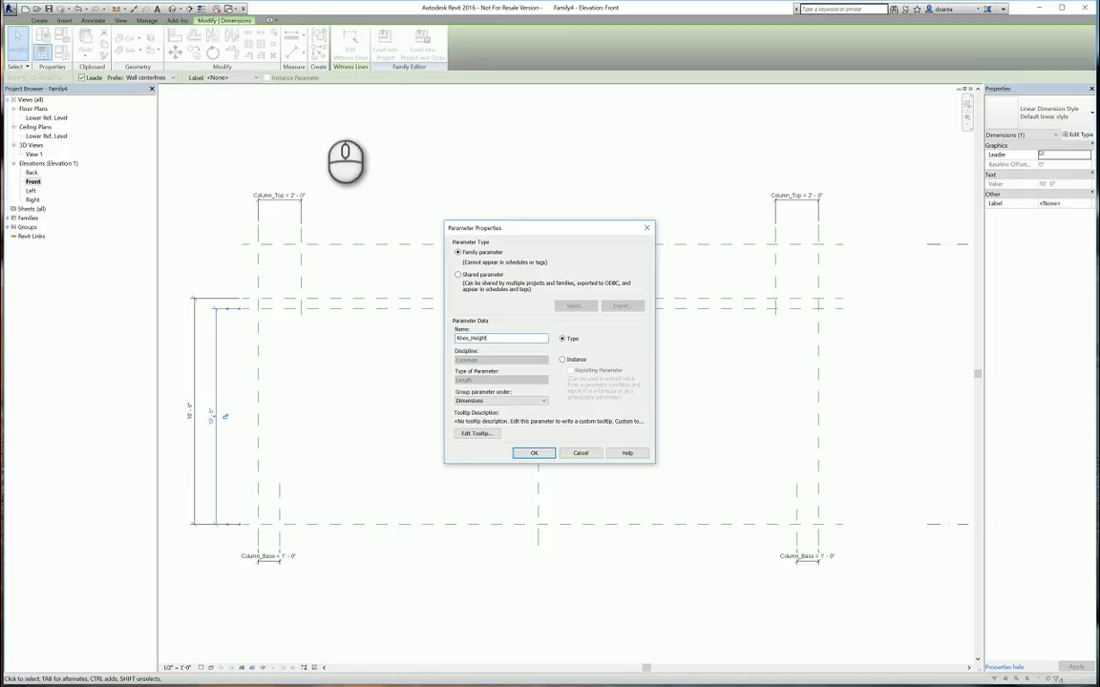
pyautogui.click(534, 452)
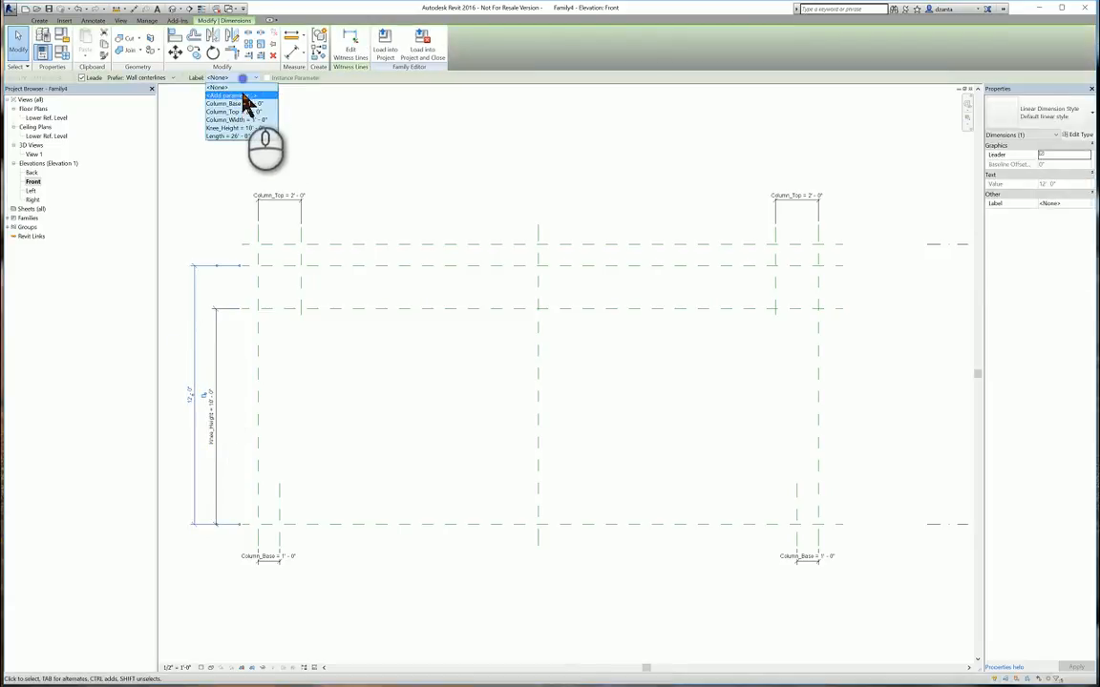
pyautogui.click(237, 94)
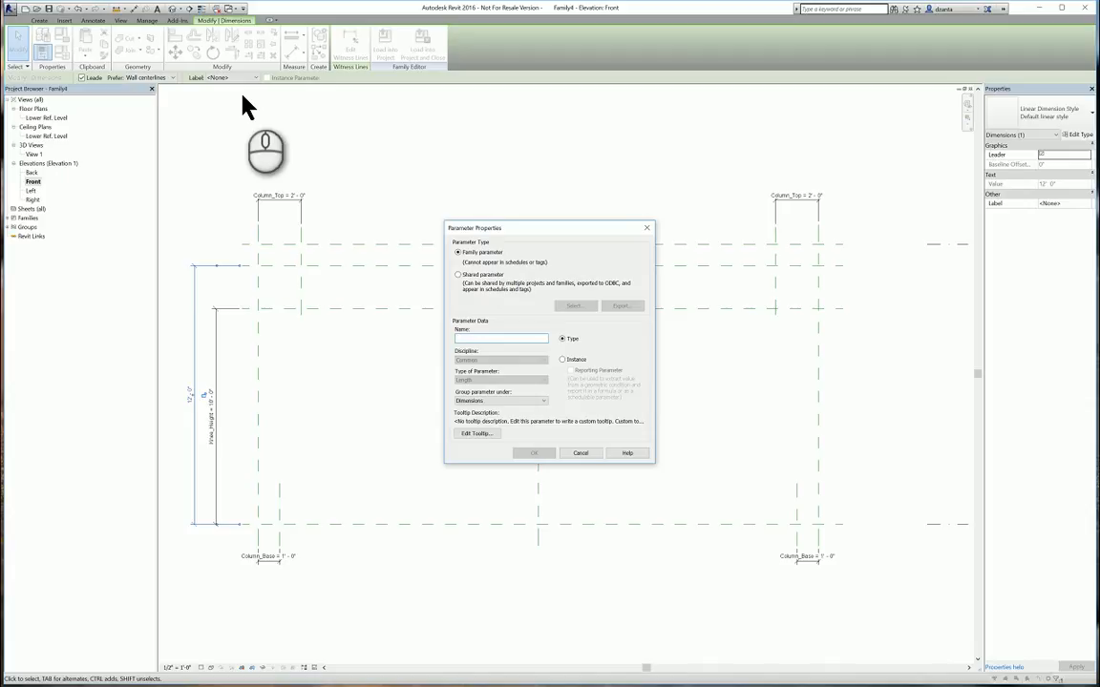
pyautogui.write('Beam_Middle_')
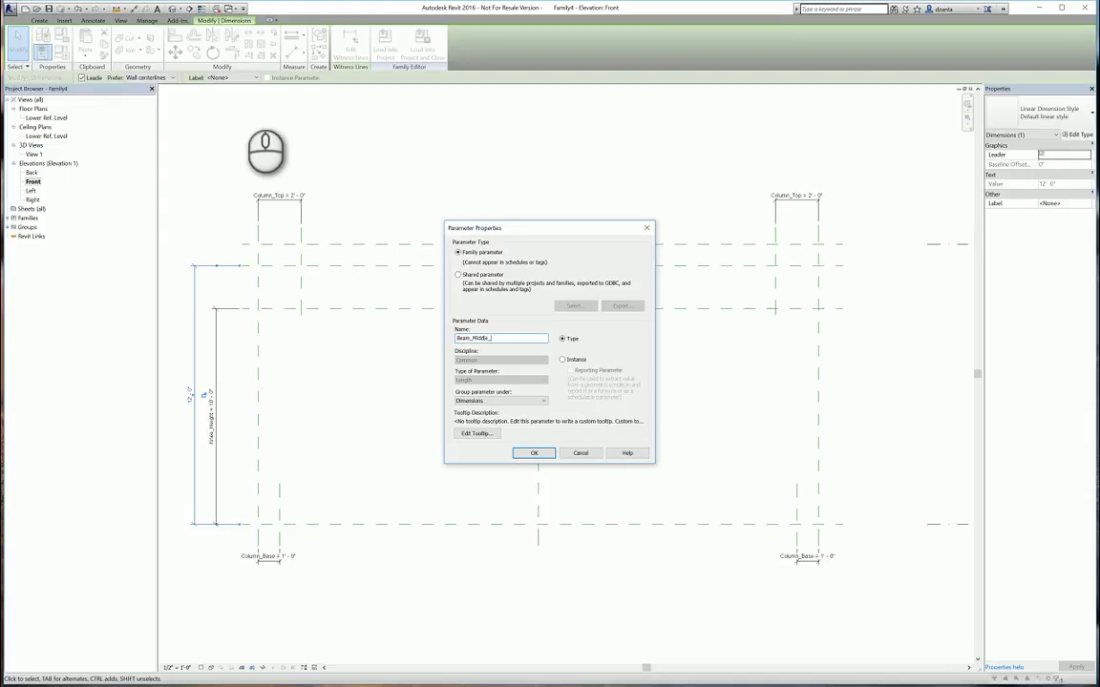
pyautogui.write('Height')
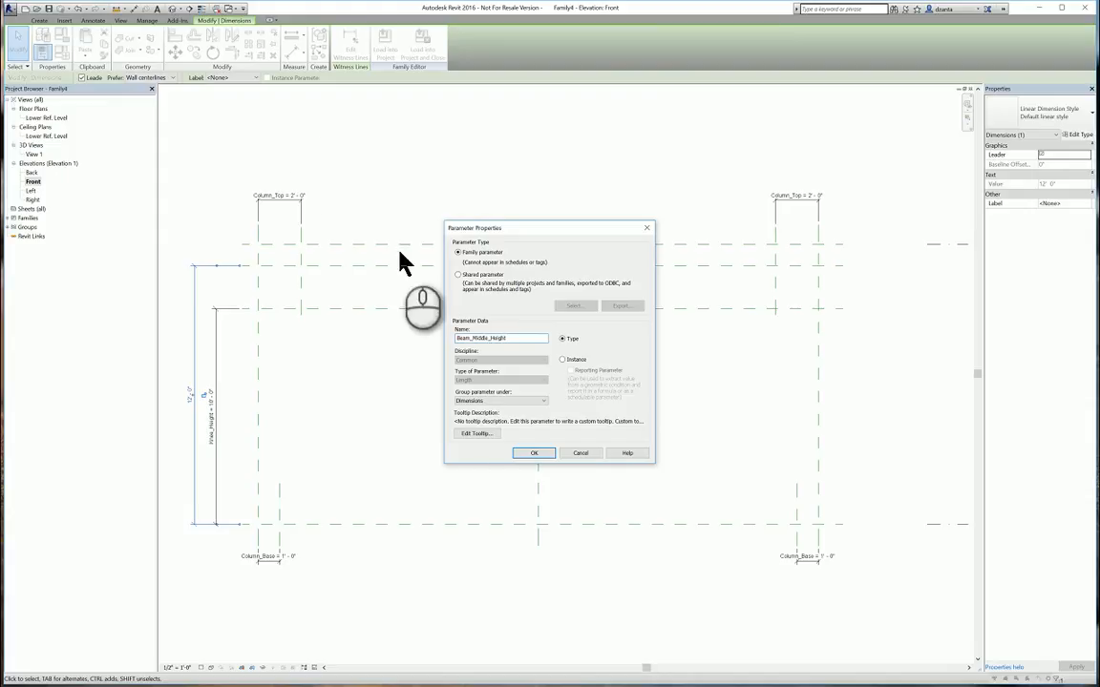
pyautogui.click(534, 453)
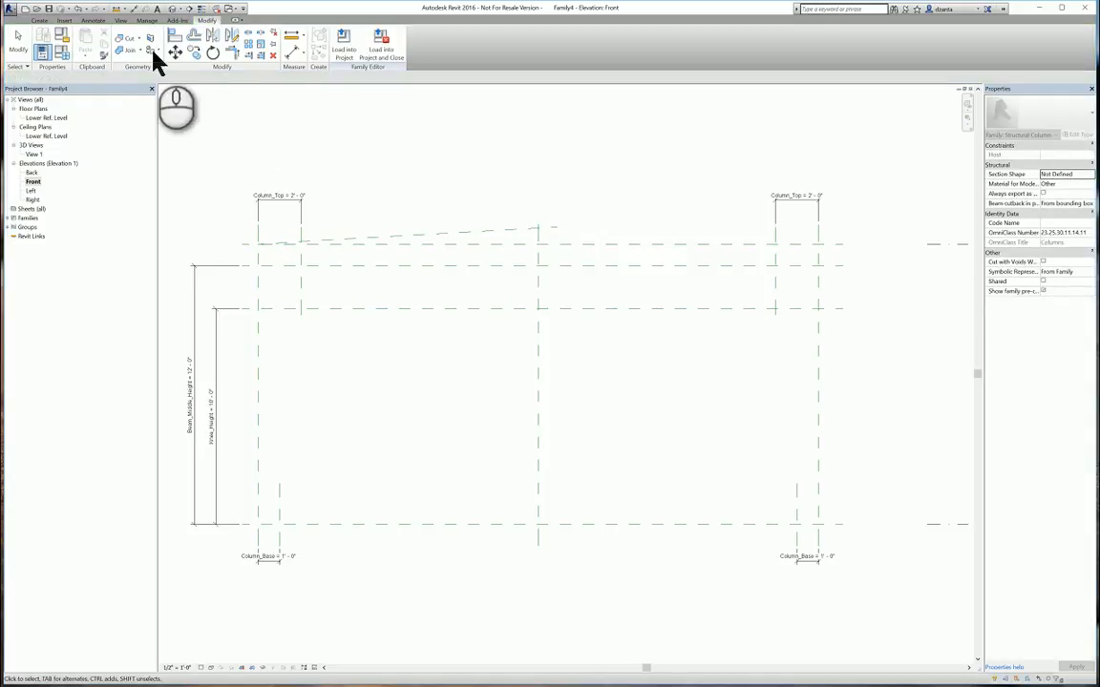
# Add an angular dimension to the sloped beam line and label it Beam_Angle (3.29°)
pyautogui.click(92, 20)
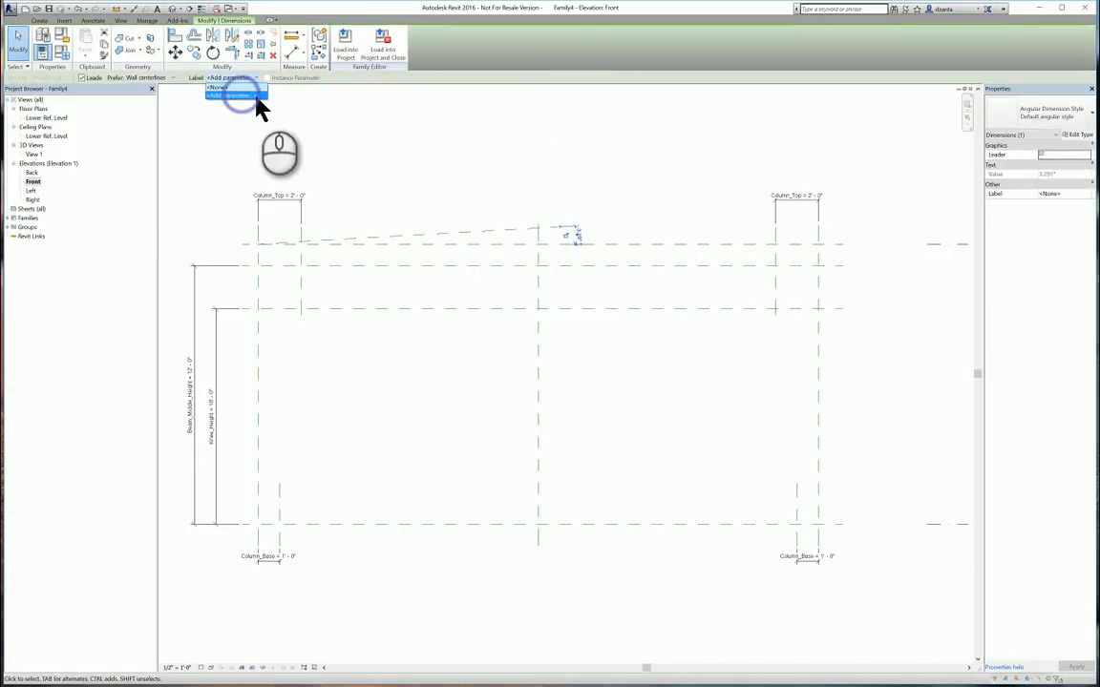
pyautogui.click(236, 94)
pyautogui.write('Beam_Angle')
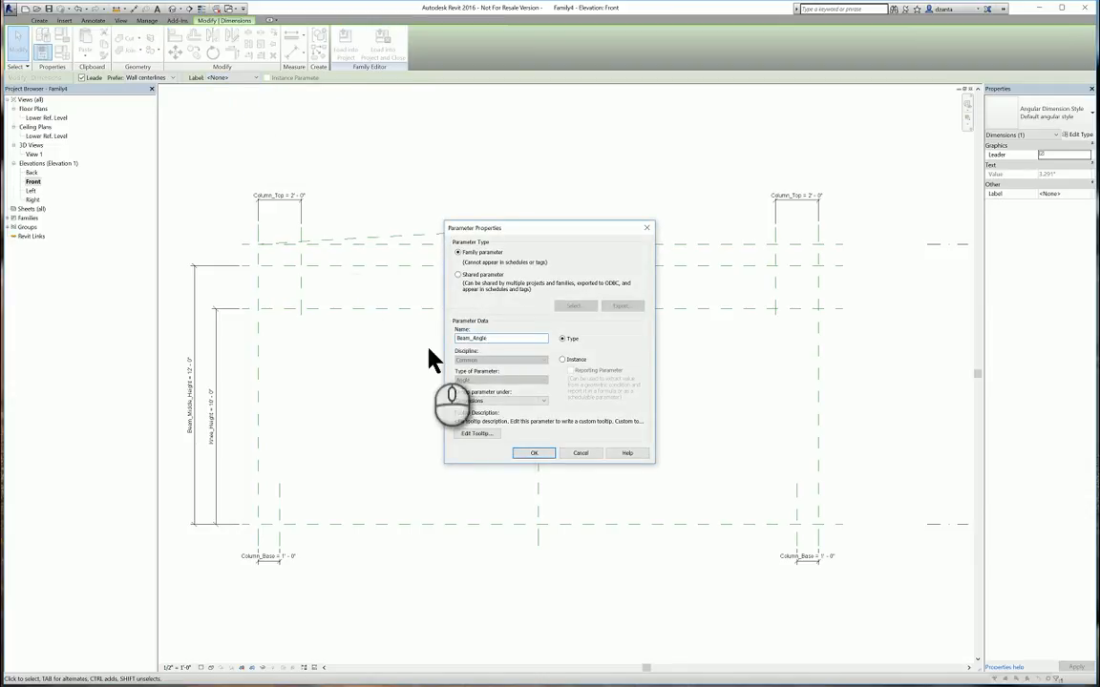
pyautogui.click(534, 453)
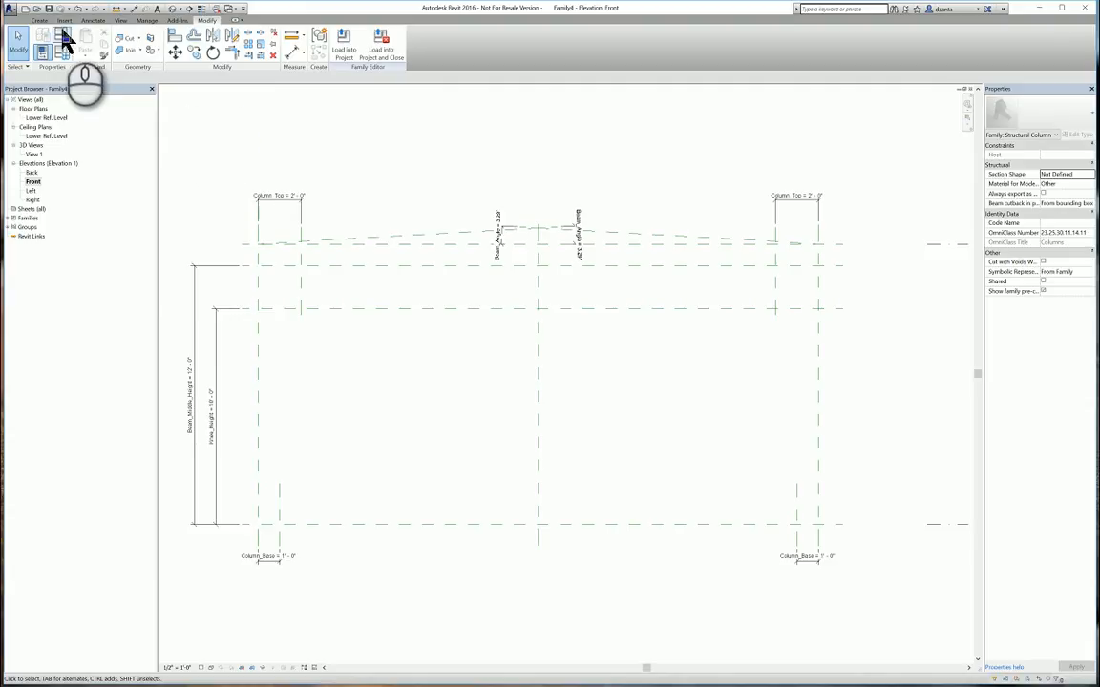
# Start a sweep path sketch on the Center (Front/Back) work plane
pyautogui.click(39, 20)
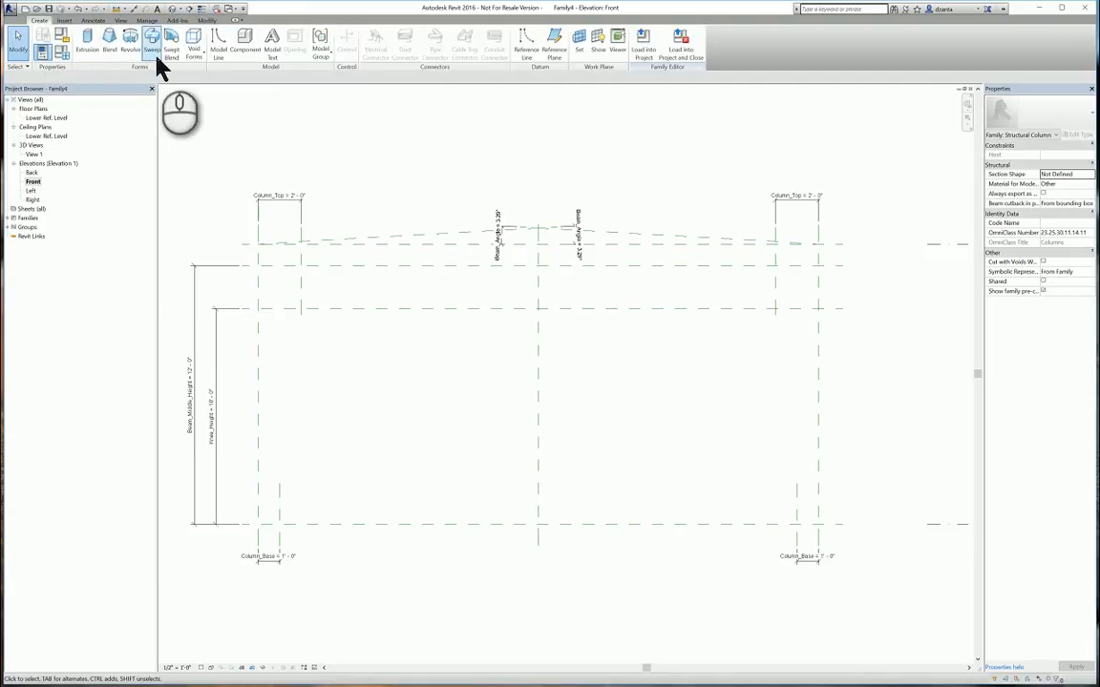
pyautogui.click(151, 45)
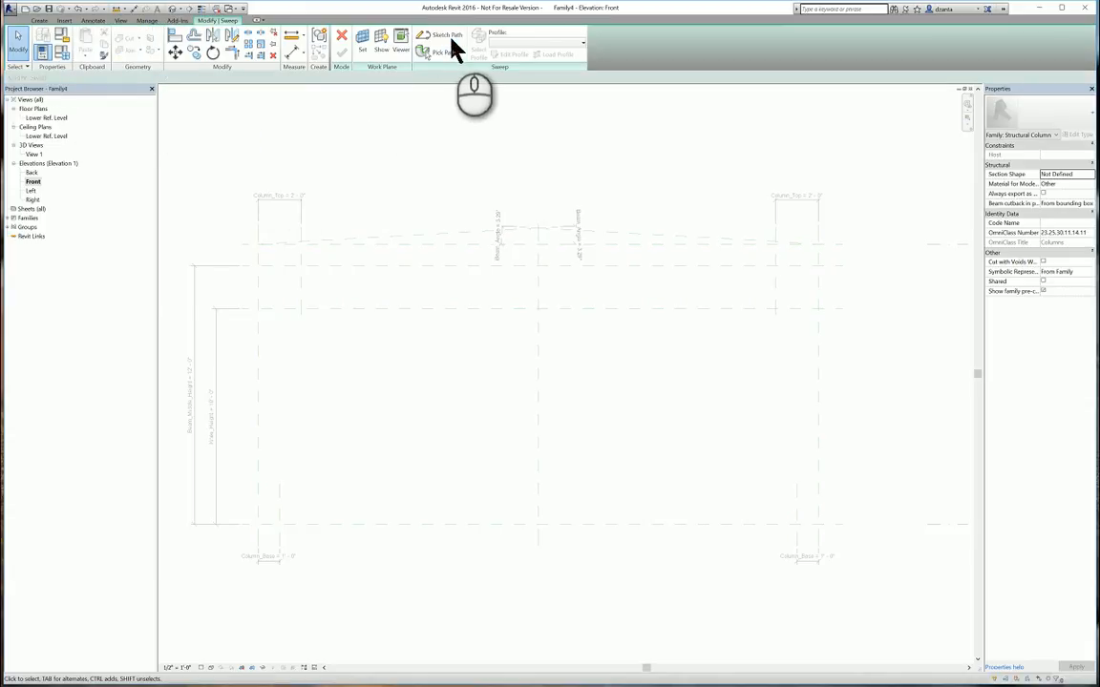
pyautogui.click(441, 36)
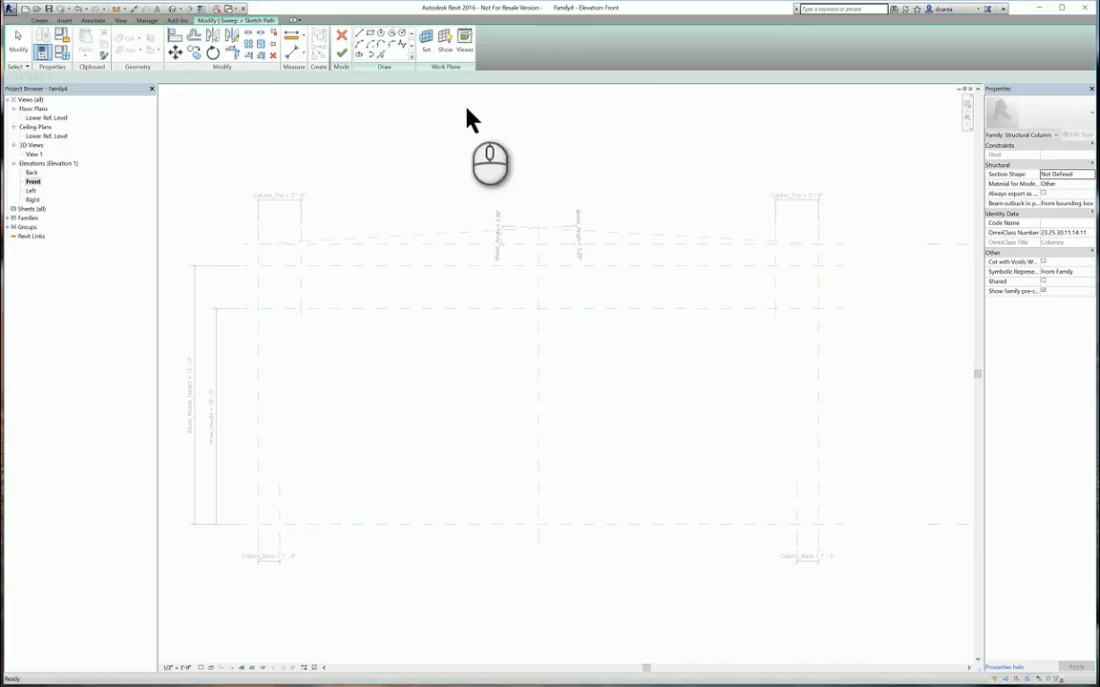
pyautogui.click(425, 37)
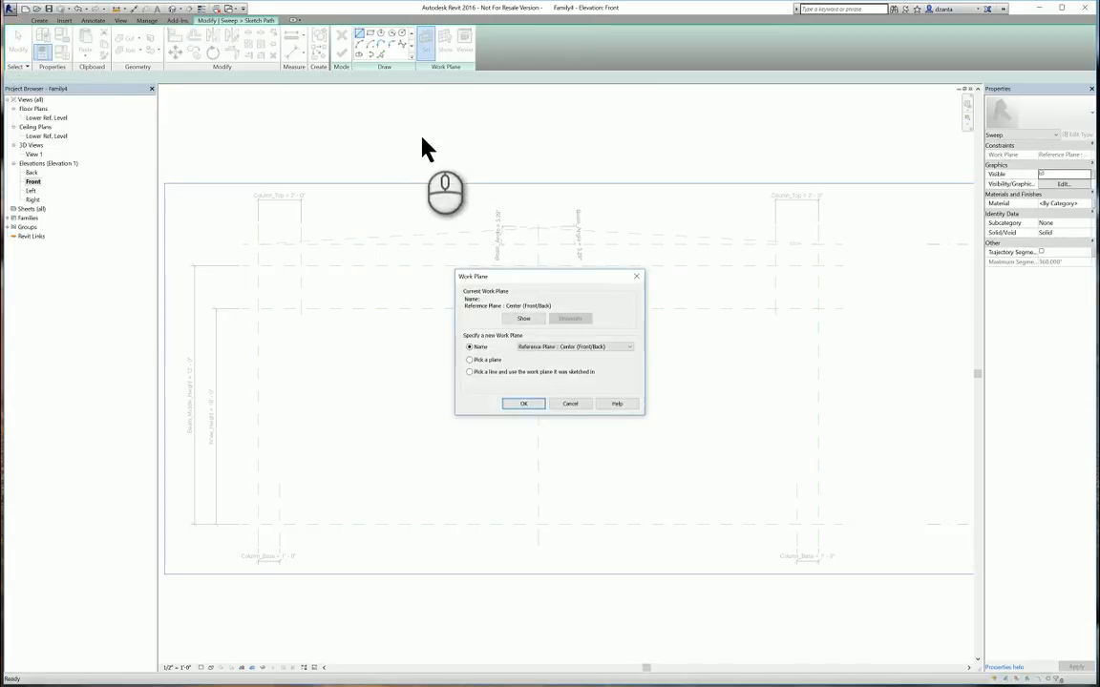
pyautogui.click(523, 403)
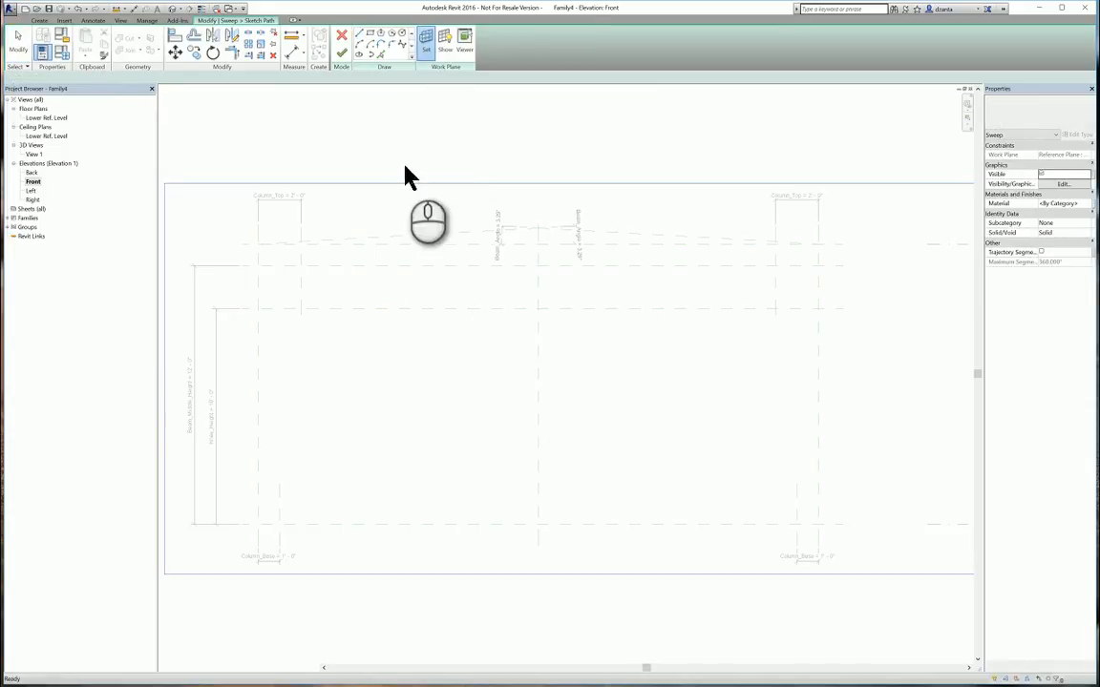
# Draw the left column's tapered path from base to beam top and finish the sketch
pyautogui.click(358, 35)
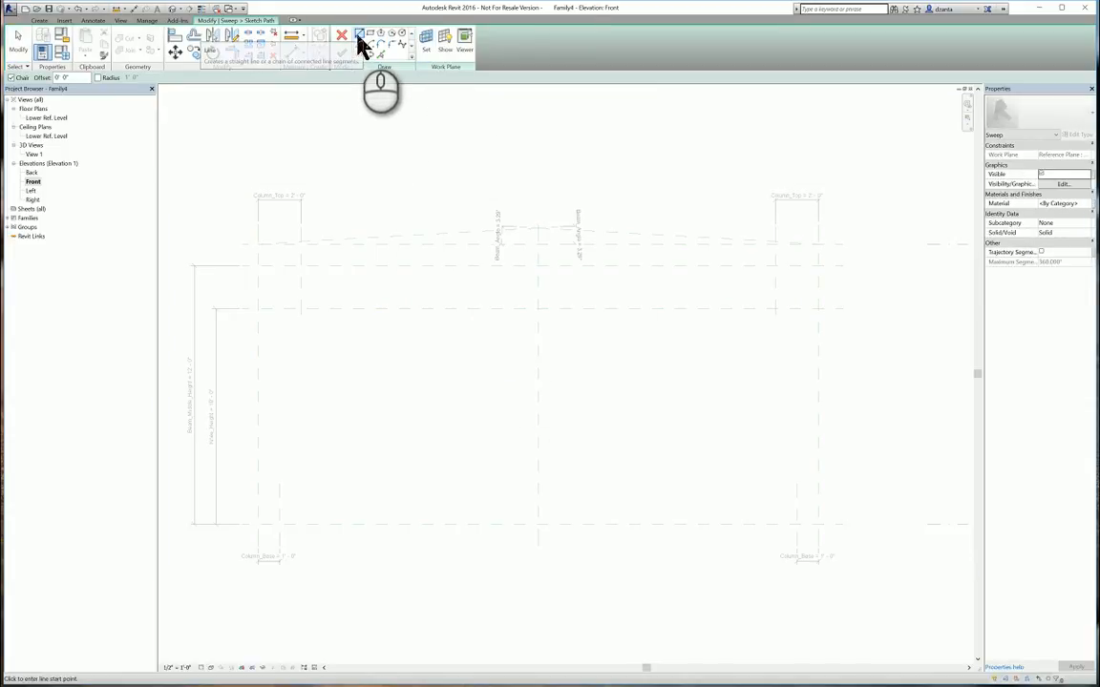
pyautogui.moveTo(361, 35)
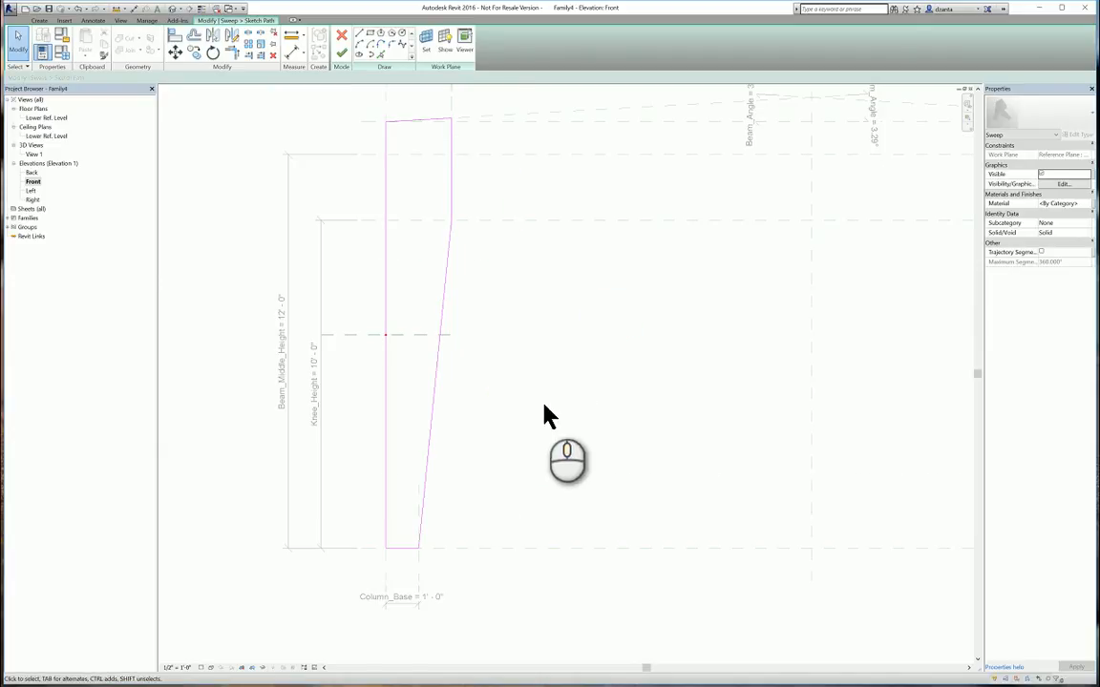
pyautogui.click(175, 35)
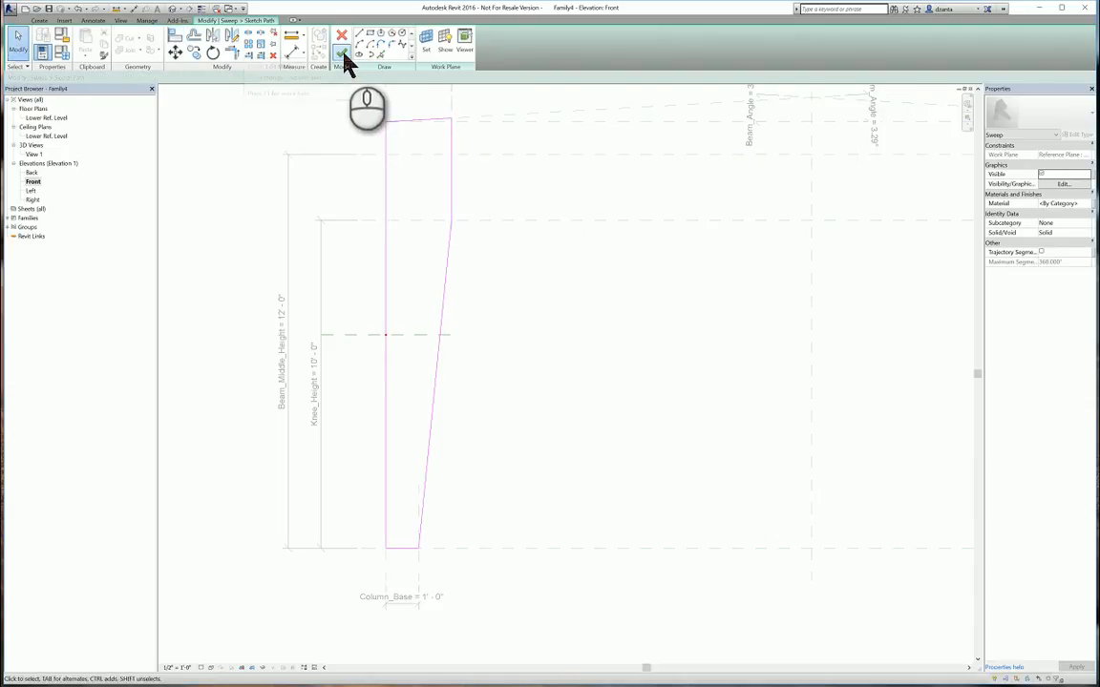
pyautogui.click(342, 53)
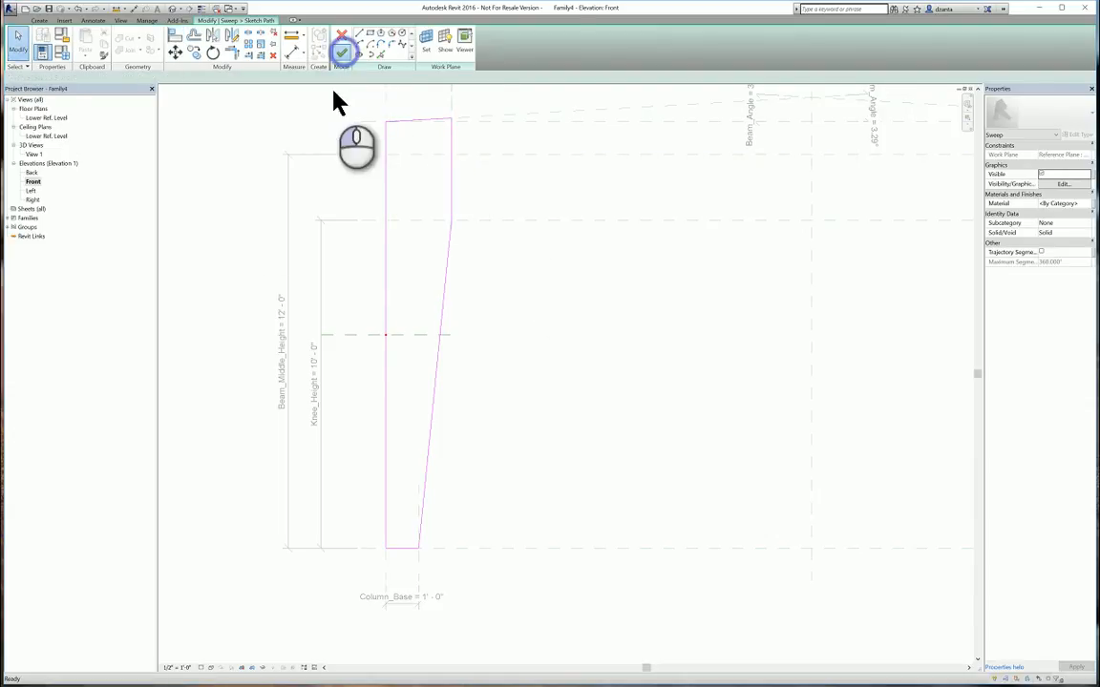
# Finish the column path and draw a rectangular profile between the EQ planes on Lower Ref. Level
pyautogui.click(343, 52)
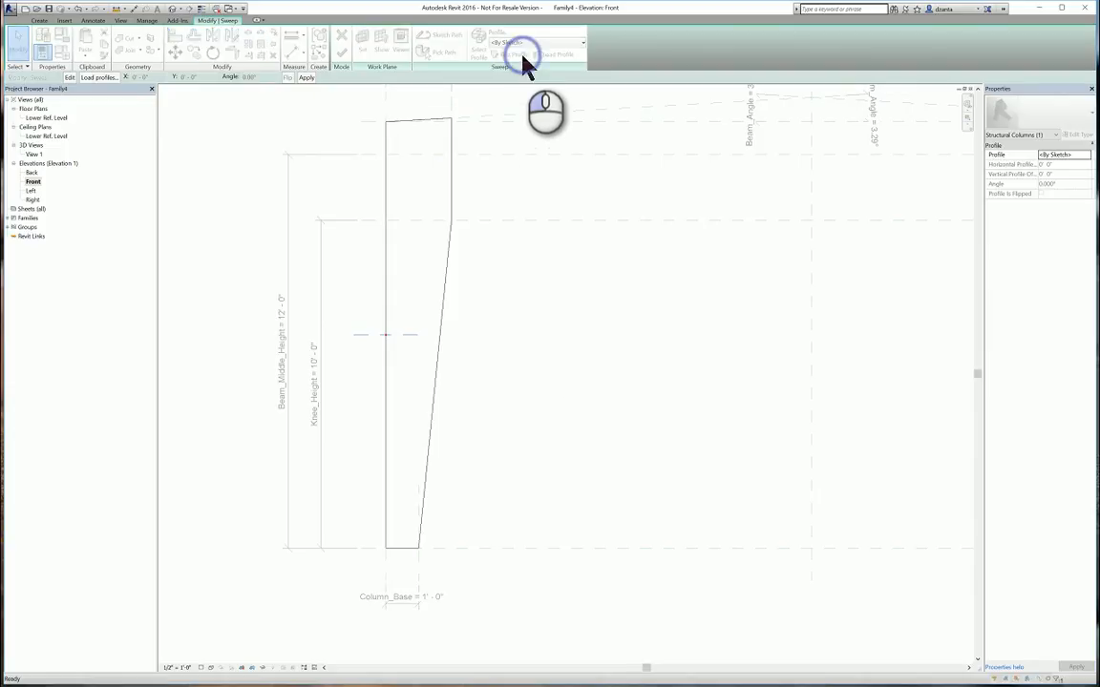
pyautogui.click(522, 54)
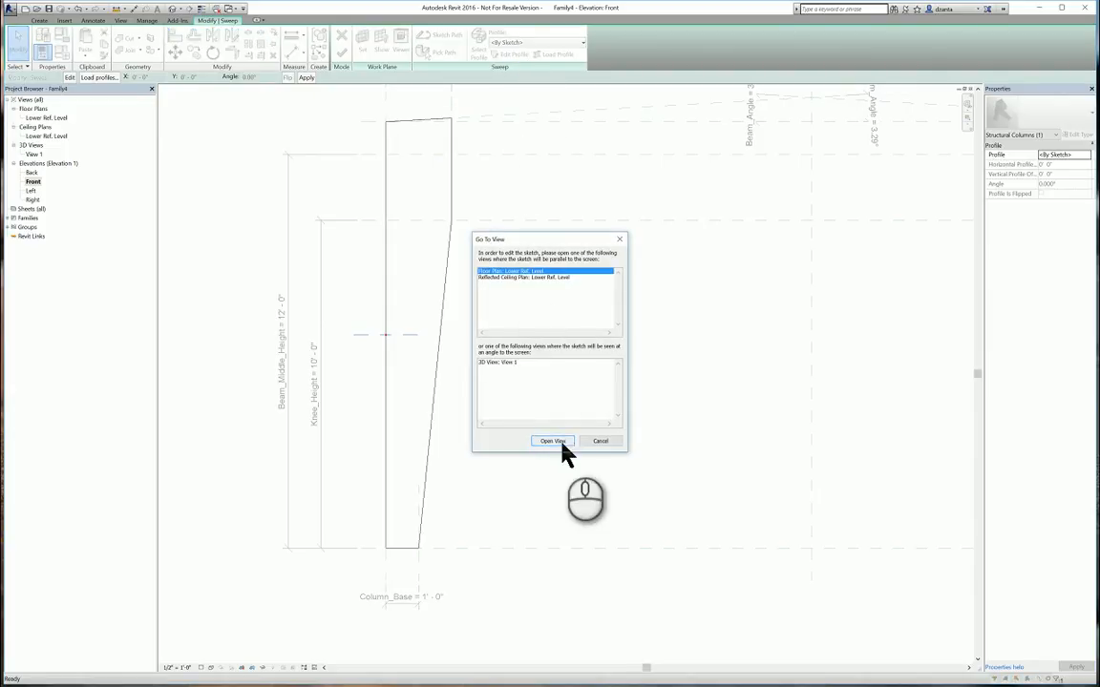
pyautogui.click(551, 441)
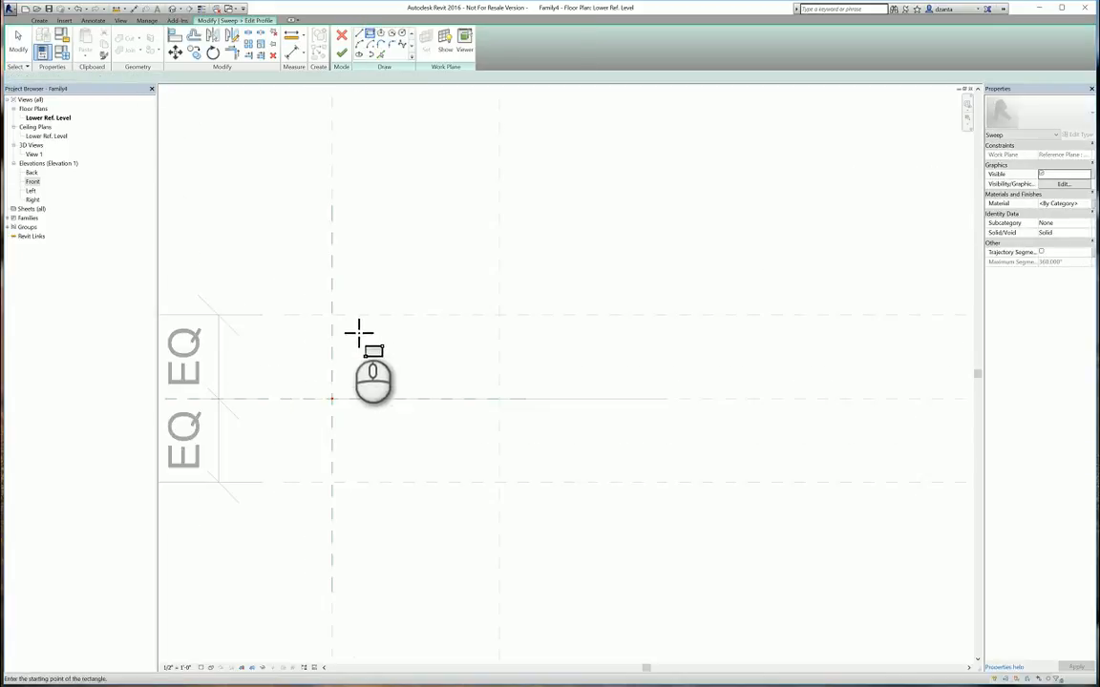
pyautogui.moveTo(332, 315); pyautogui.dragTo(372, 482)
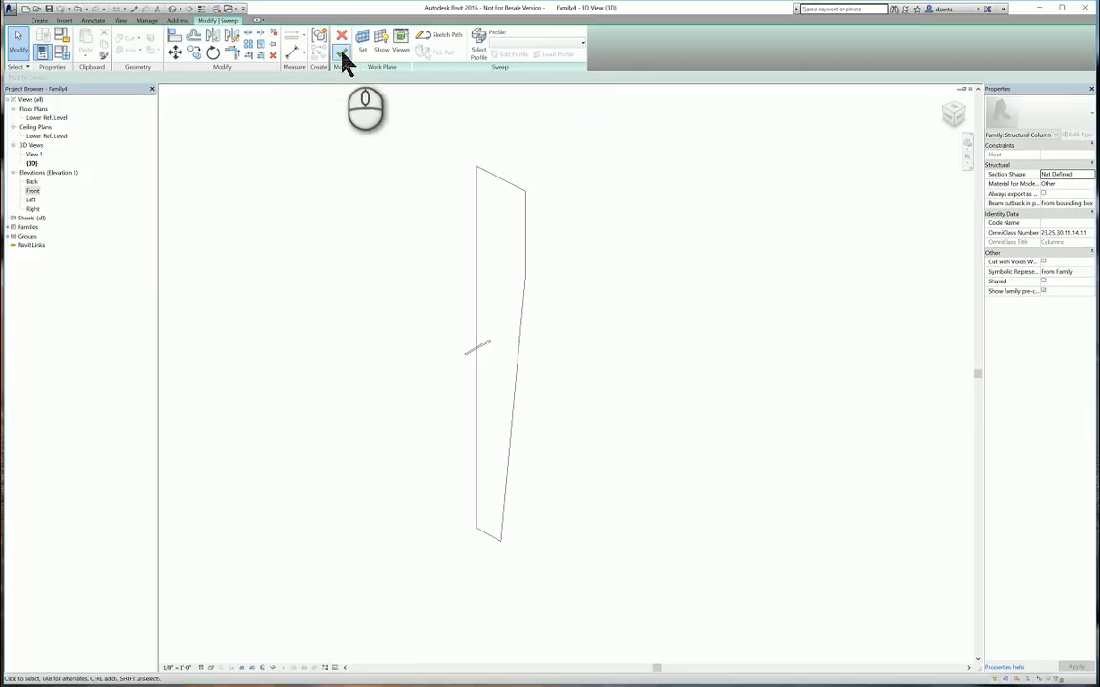
# Finish edit mode so the sweep becomes the left tapered column solid
pyautogui.click(341, 35)
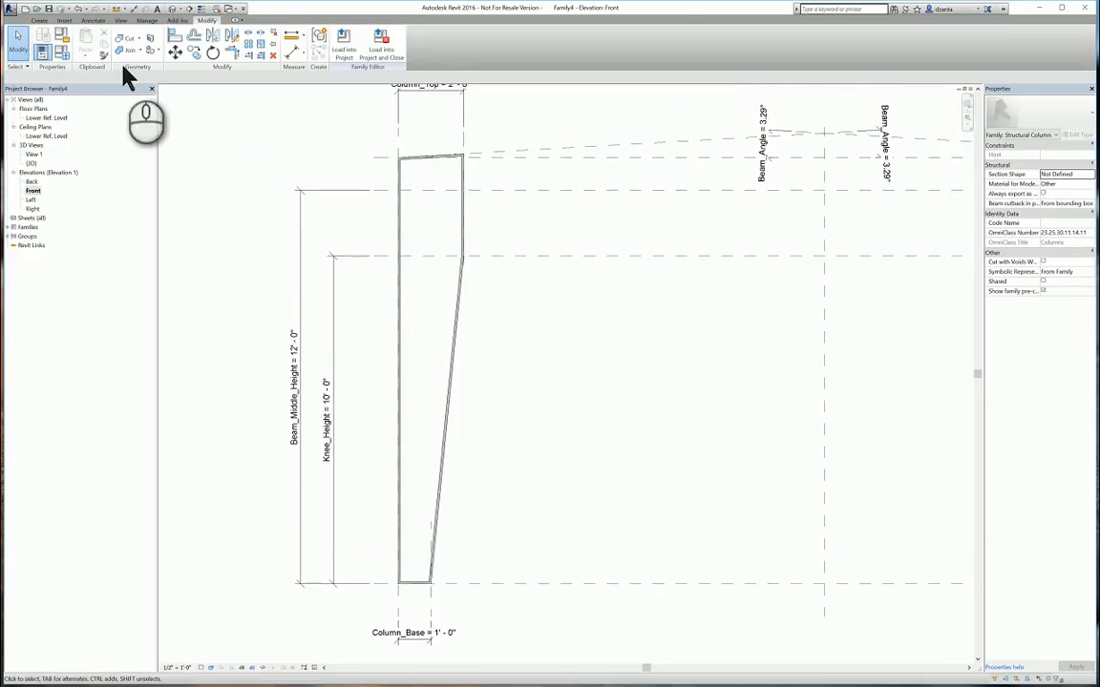
# Start an extrusion on the work plane Reference Plane: Center (Front/Back)
pyautogui.click(39, 20)
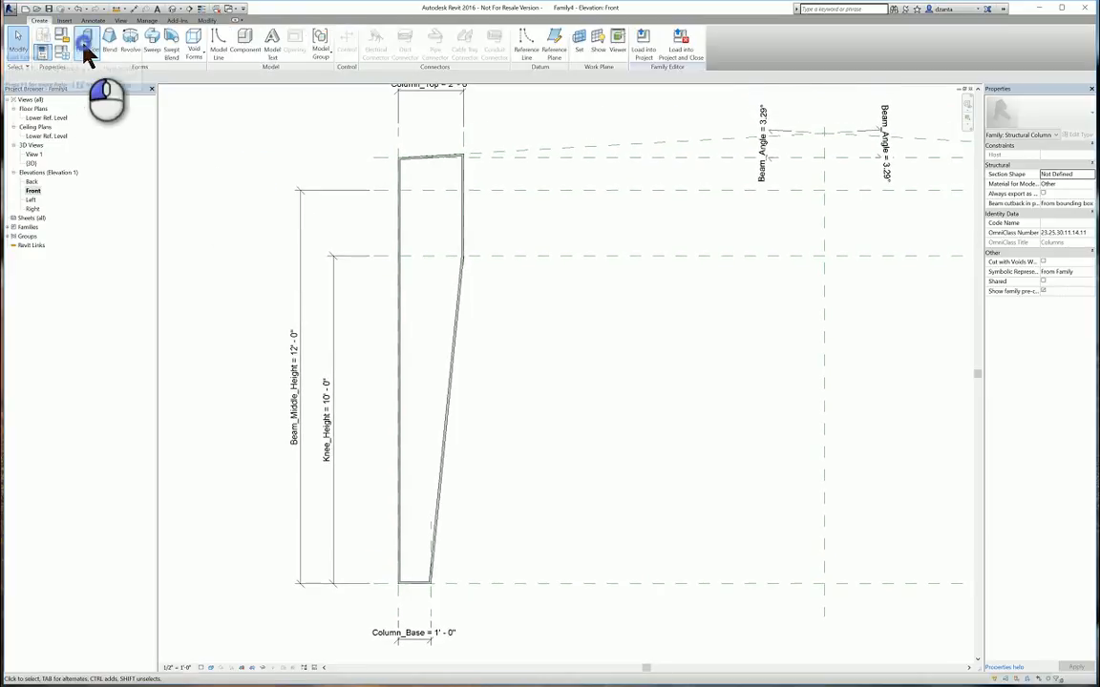
pyautogui.click(85, 42)
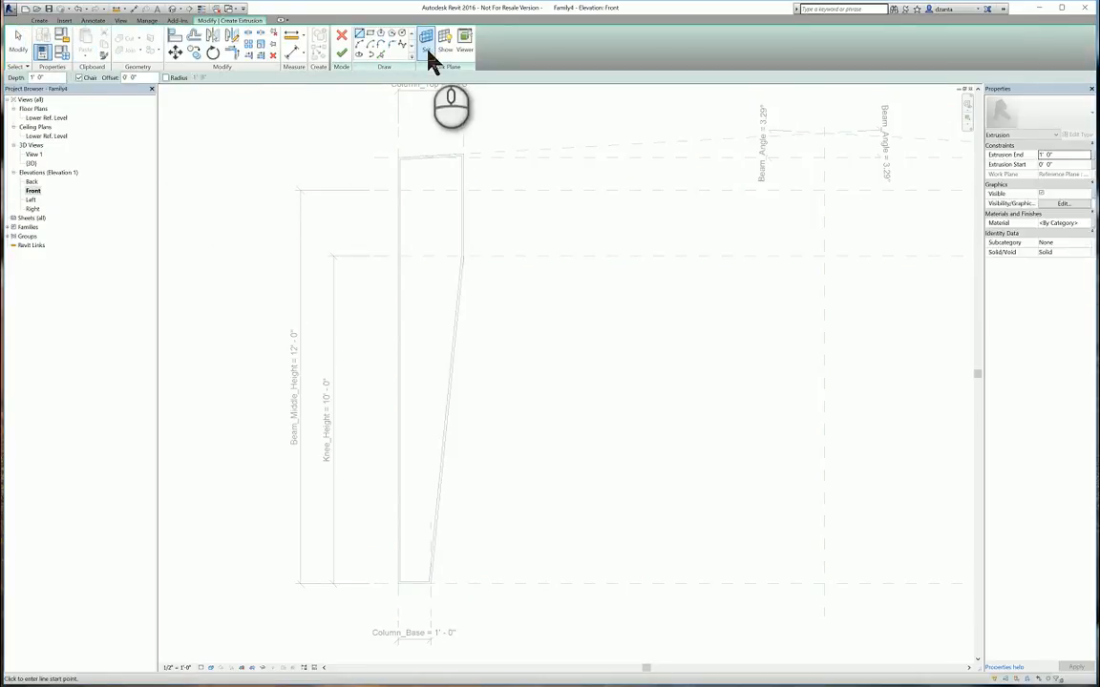
pyautogui.click(426, 41)
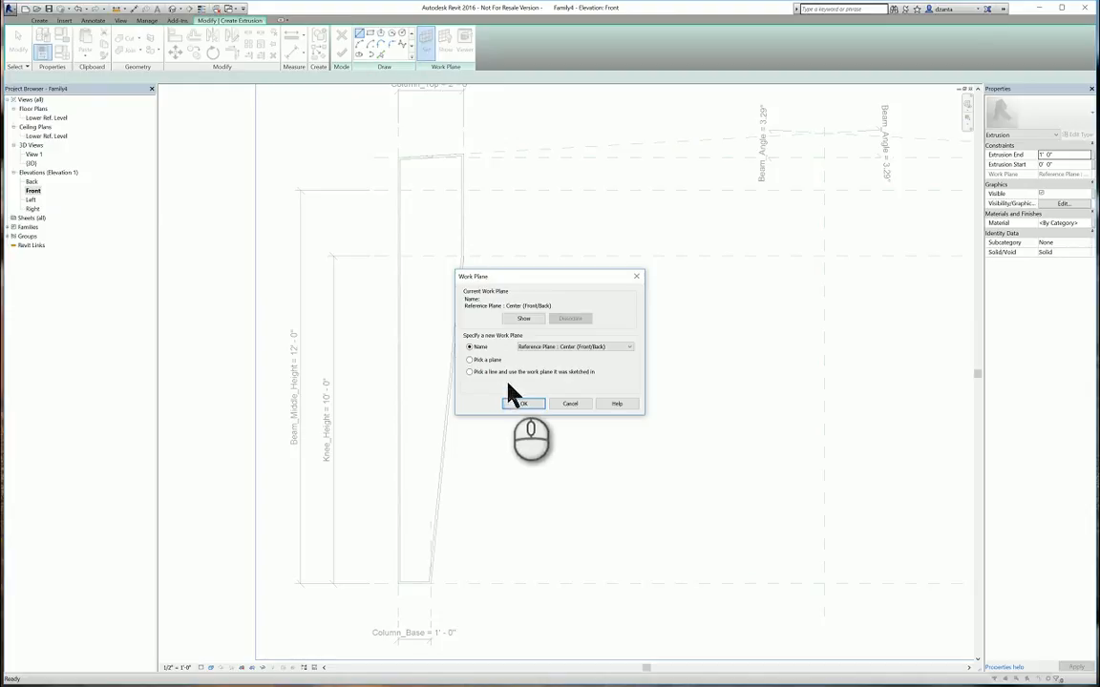
pyautogui.click(521, 403)
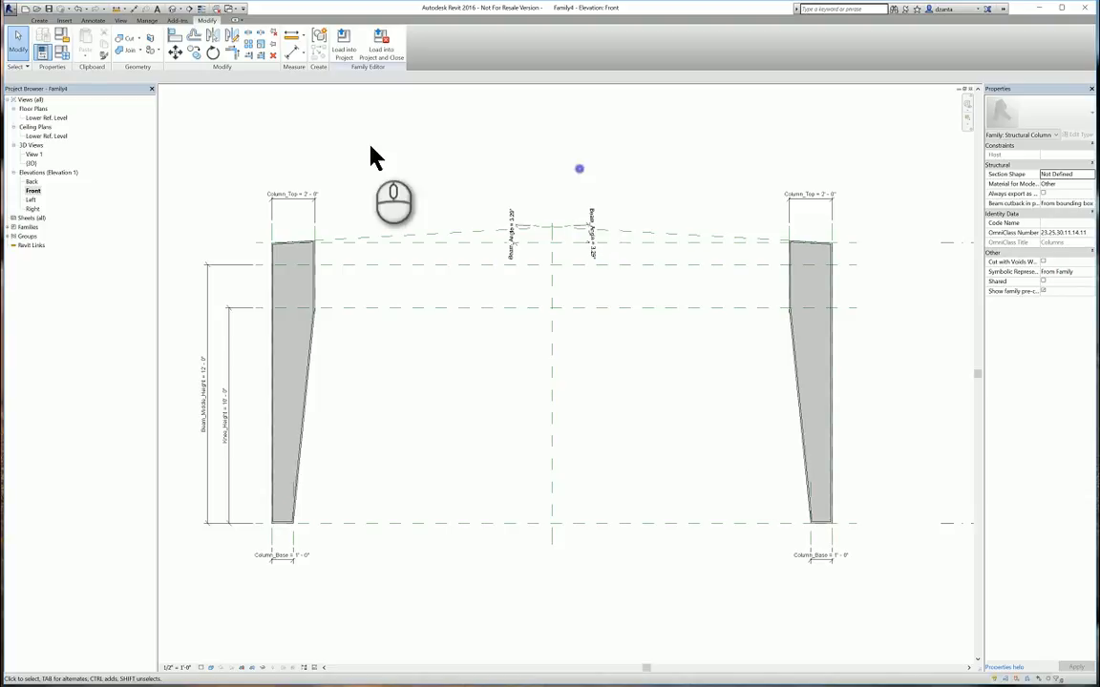
# Bring up the Create tab's Forms tools in the Front elevation
pyautogui.click(40, 20)
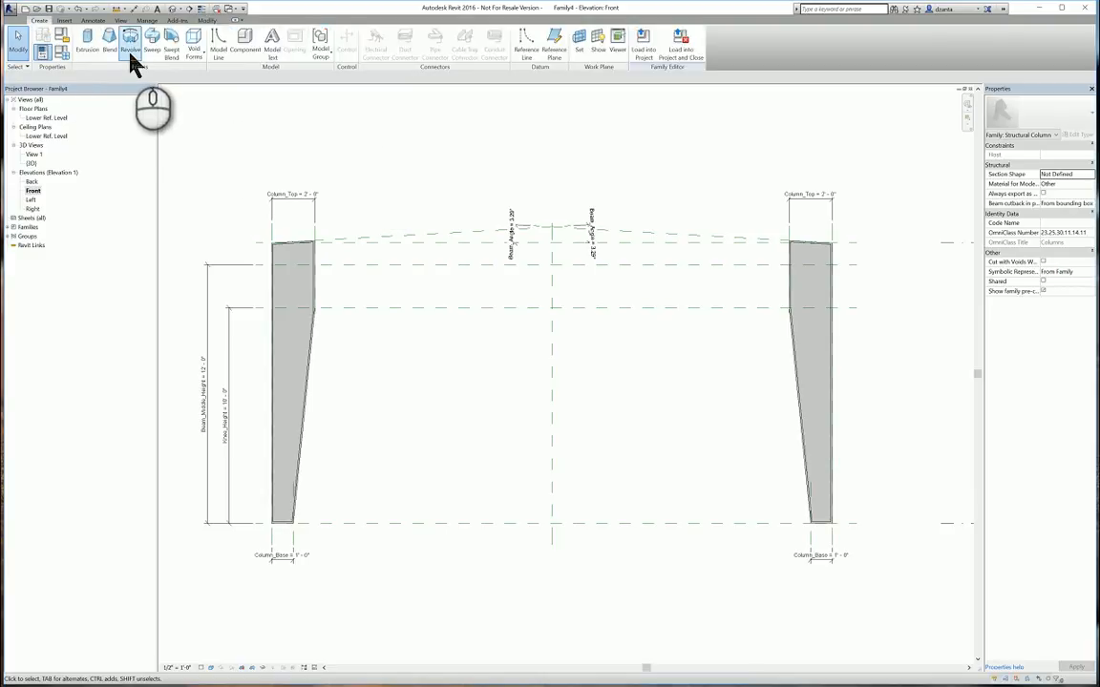
# Sweep the top beam along the column tops using a rectangular profile drawn in the Left elevation
pyautogui.click(152, 46)
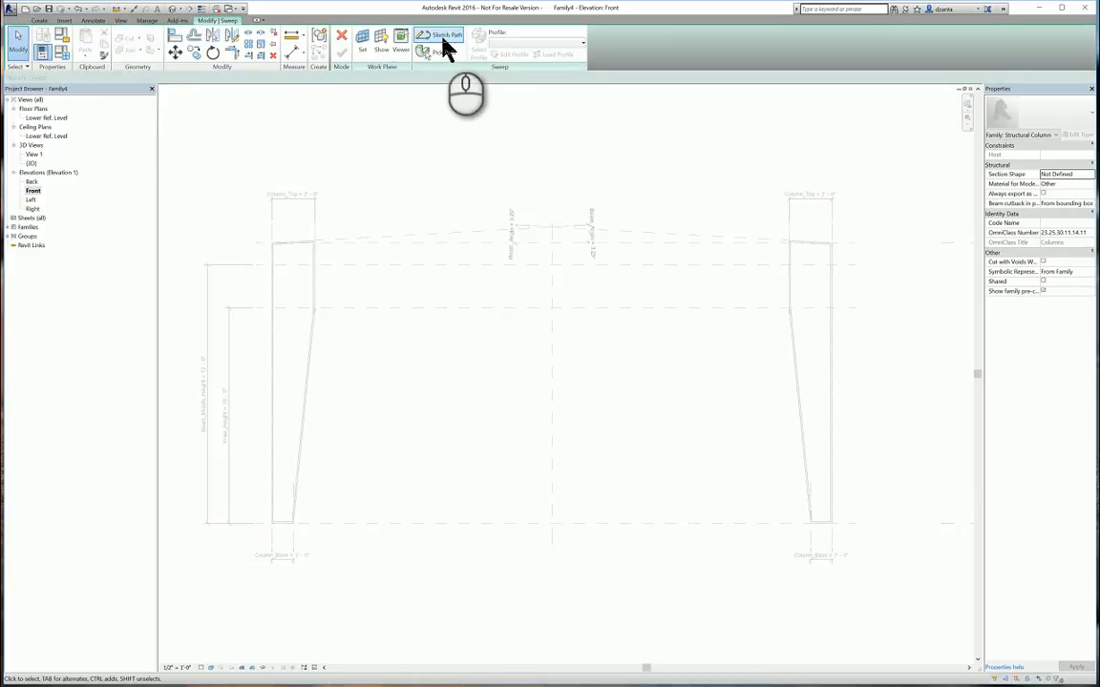
pyautogui.click(441, 35)
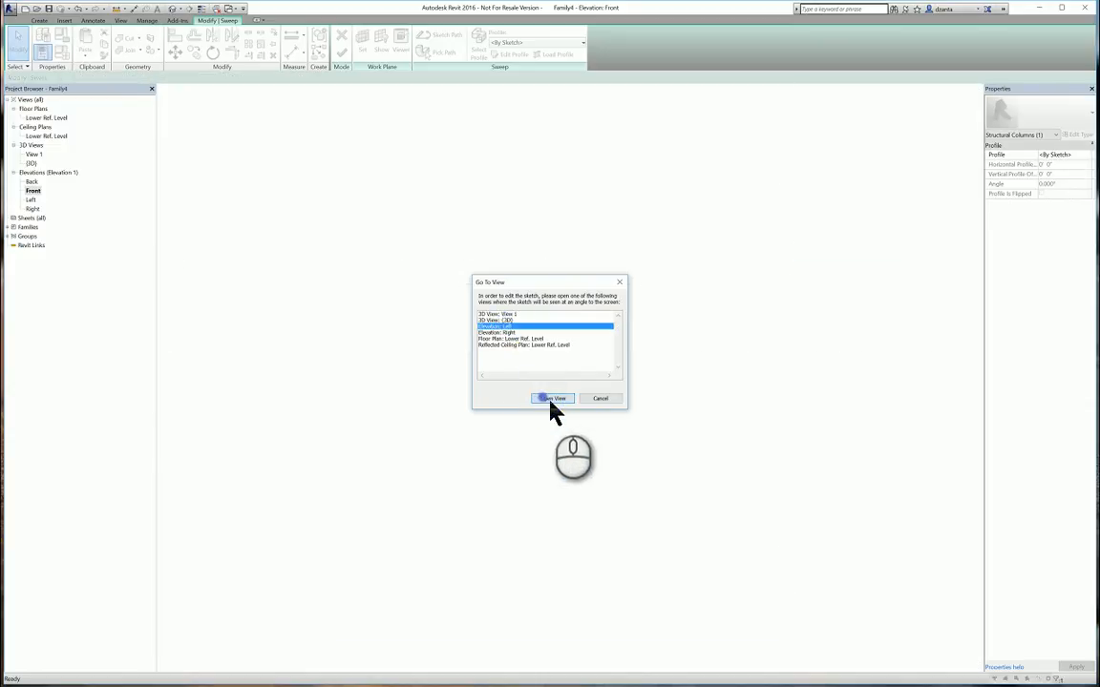
pyautogui.click(552, 398)
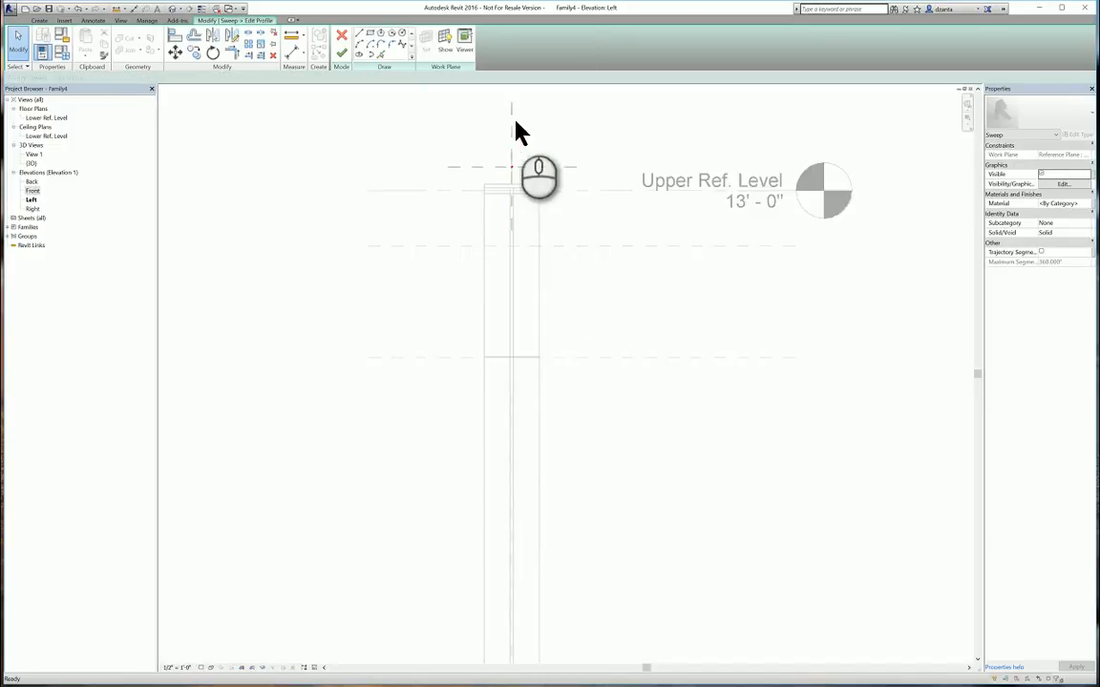
pyautogui.click(368, 40)
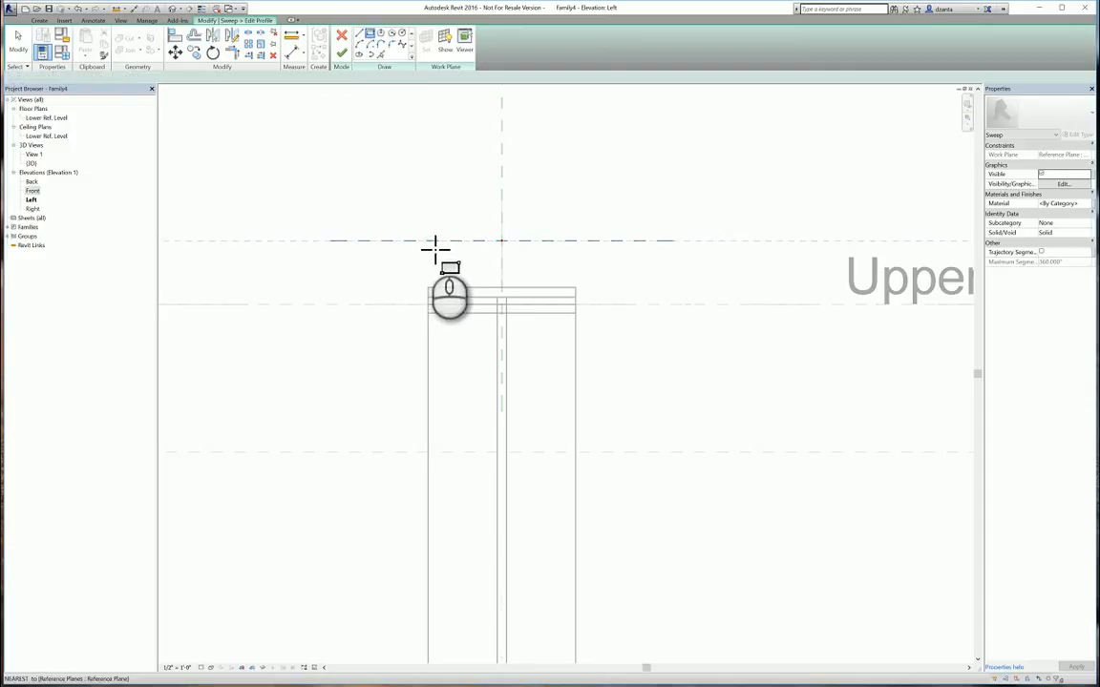
pyautogui.moveTo(434, 248); pyautogui.dragTo(592, 275)
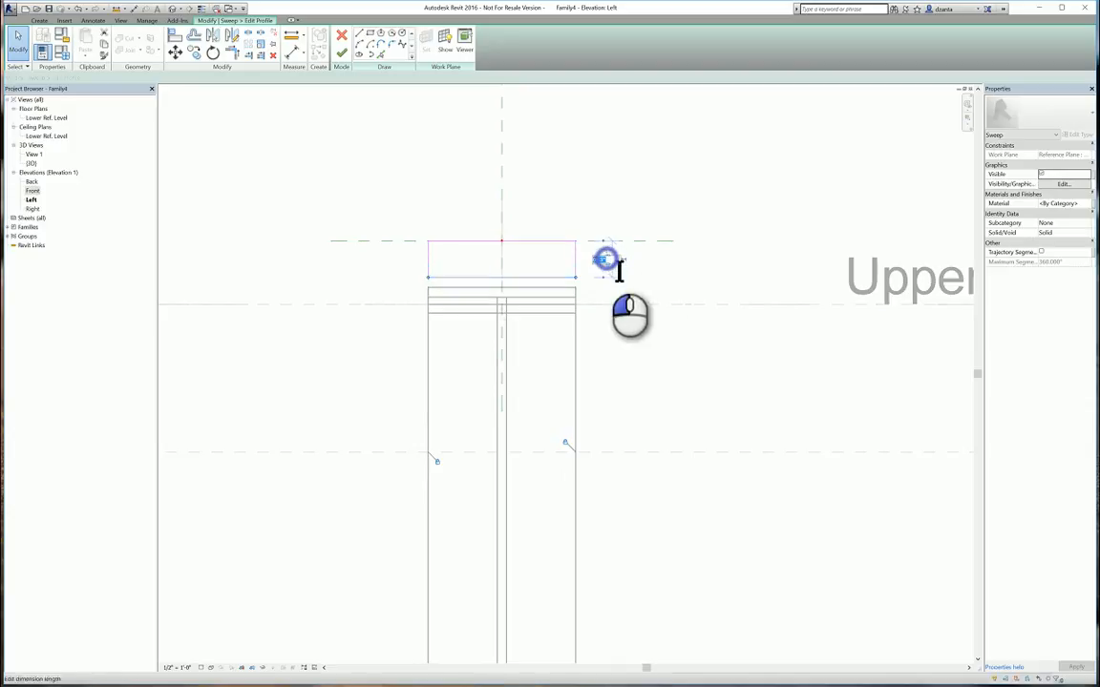
pyautogui.click(606, 260)
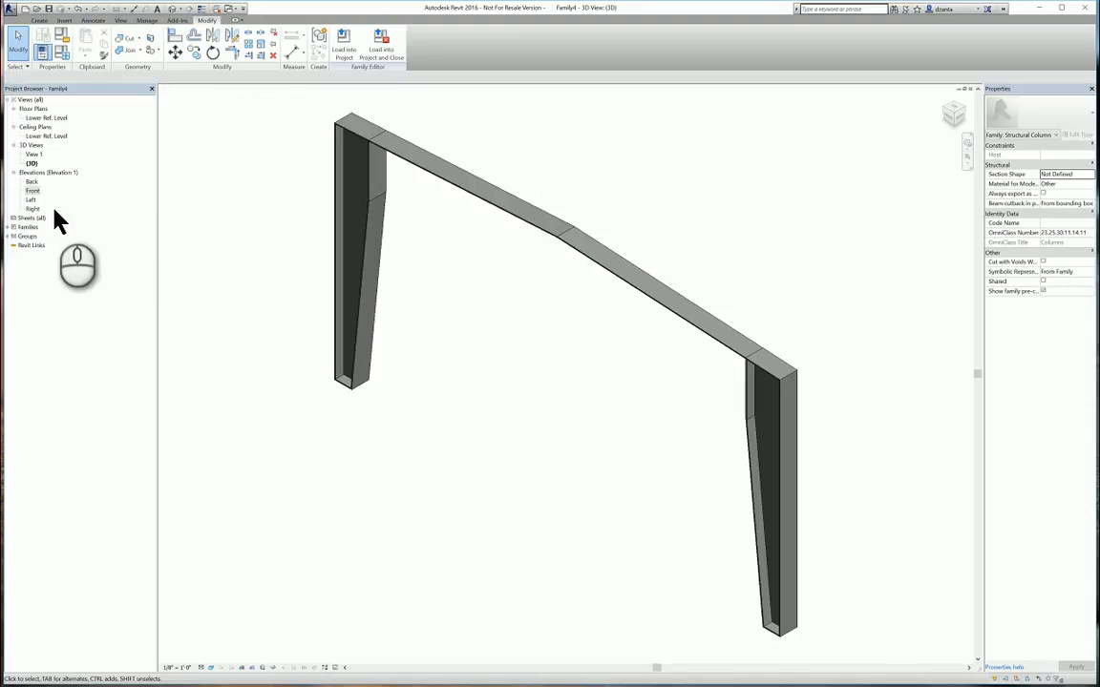
# From the Front elevation, sweep the bottom beam path and edit its profile in the Left elevation
pyautogui.doubleClick(33, 190)
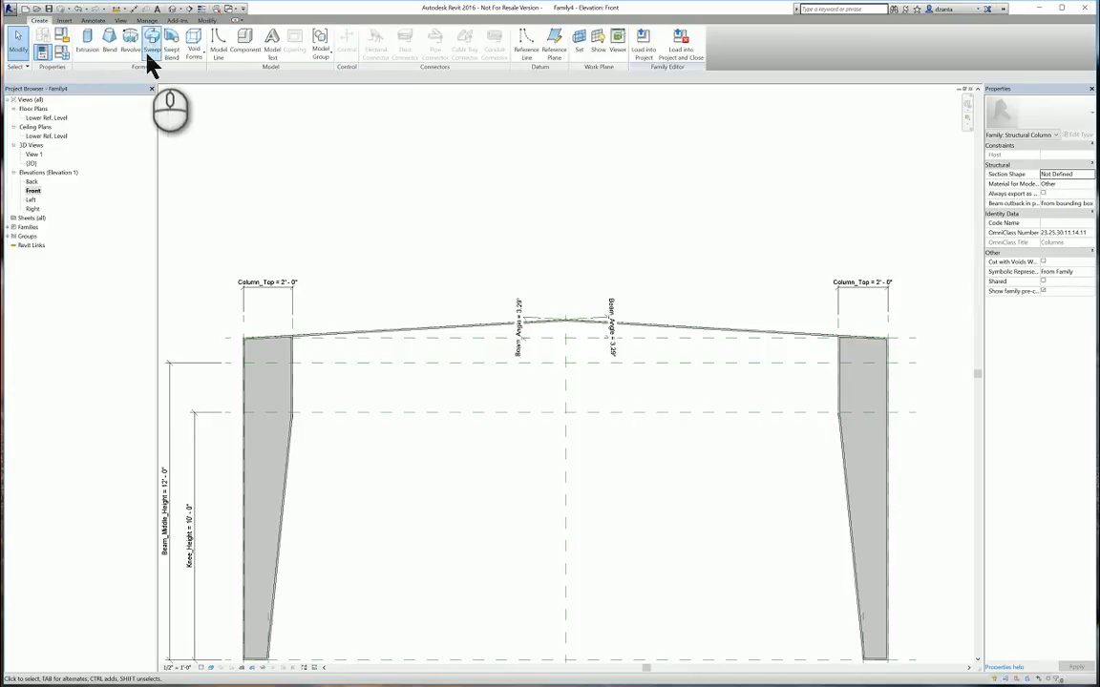
pyautogui.click(153, 43)
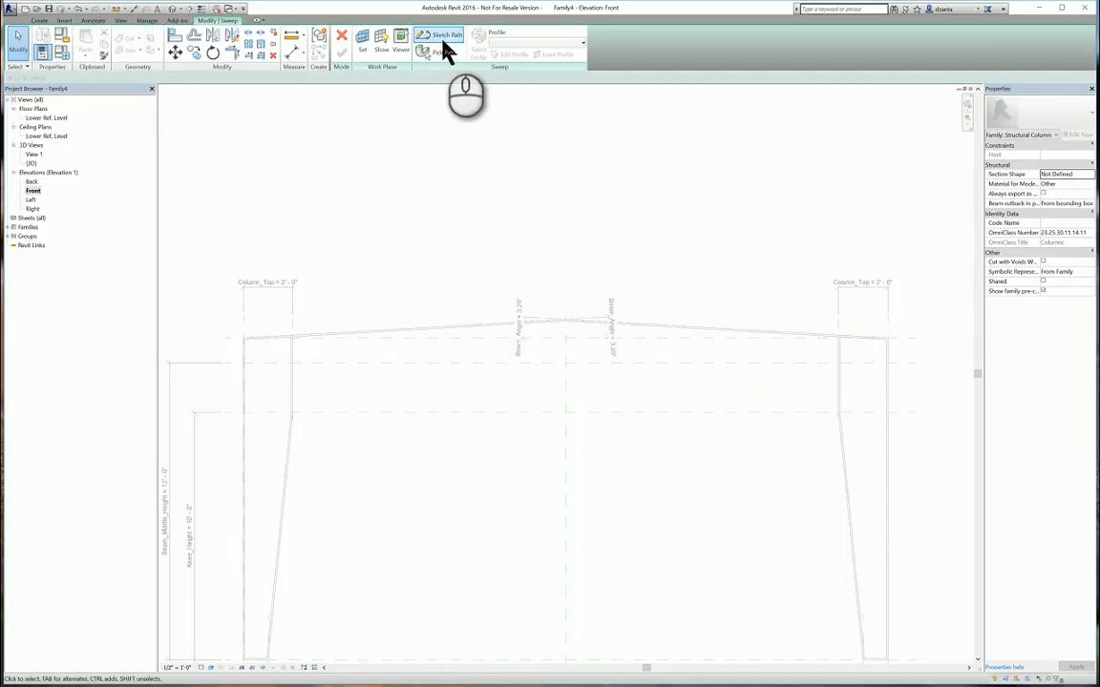
pyautogui.click(439, 35)
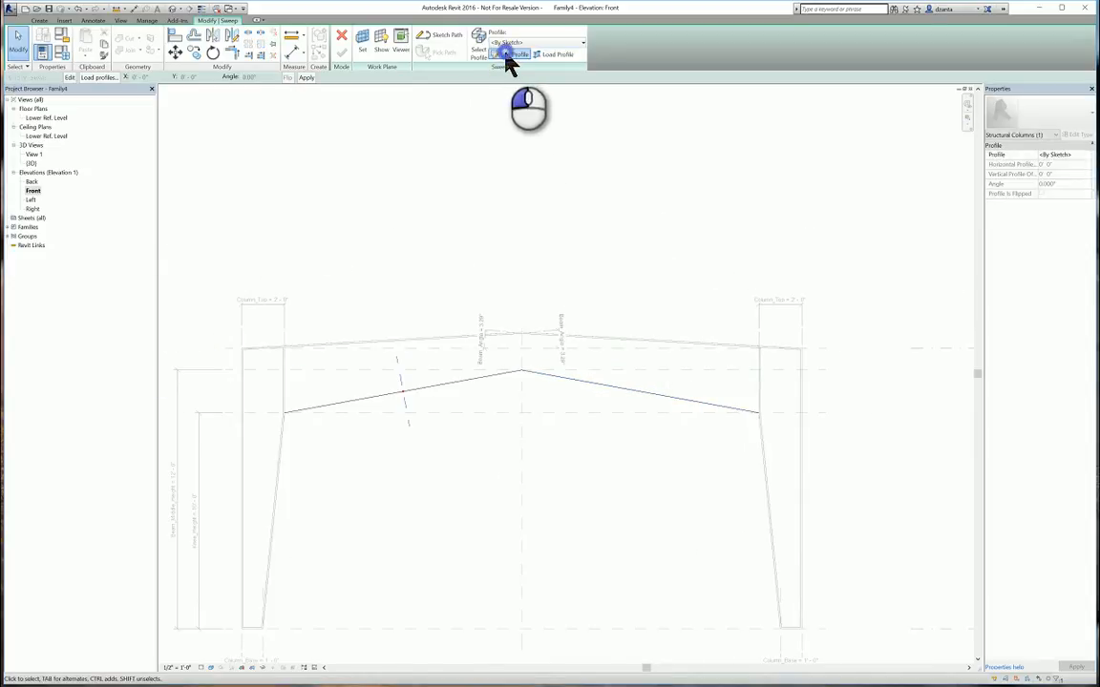
pyautogui.click(513, 53)
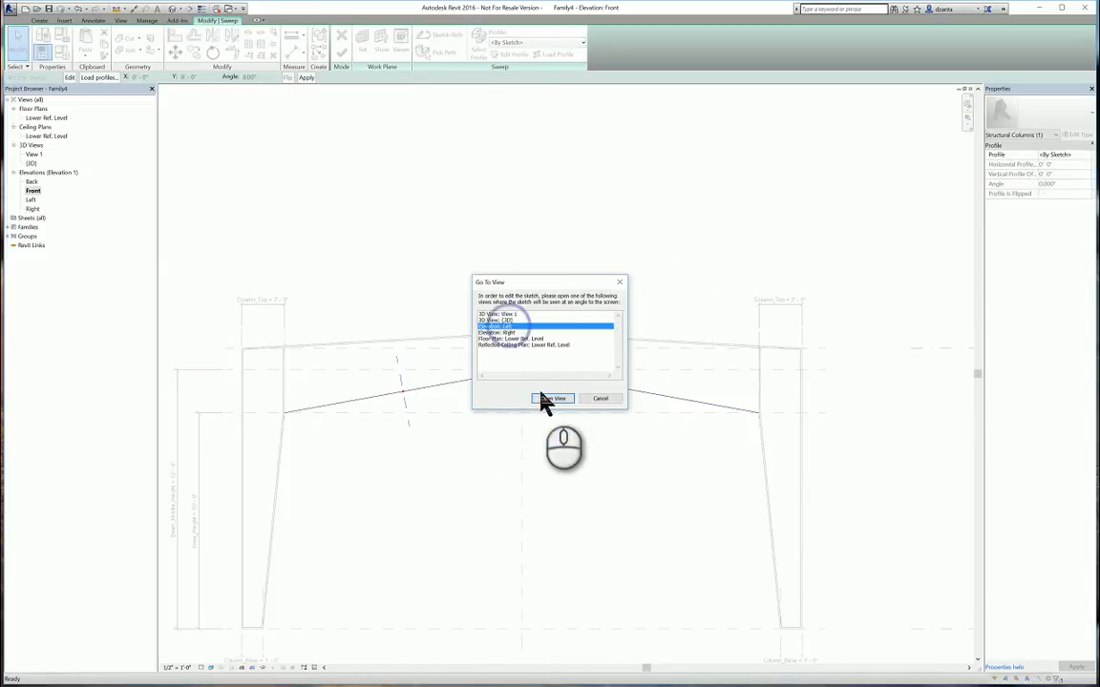
pyautogui.click(552, 398)
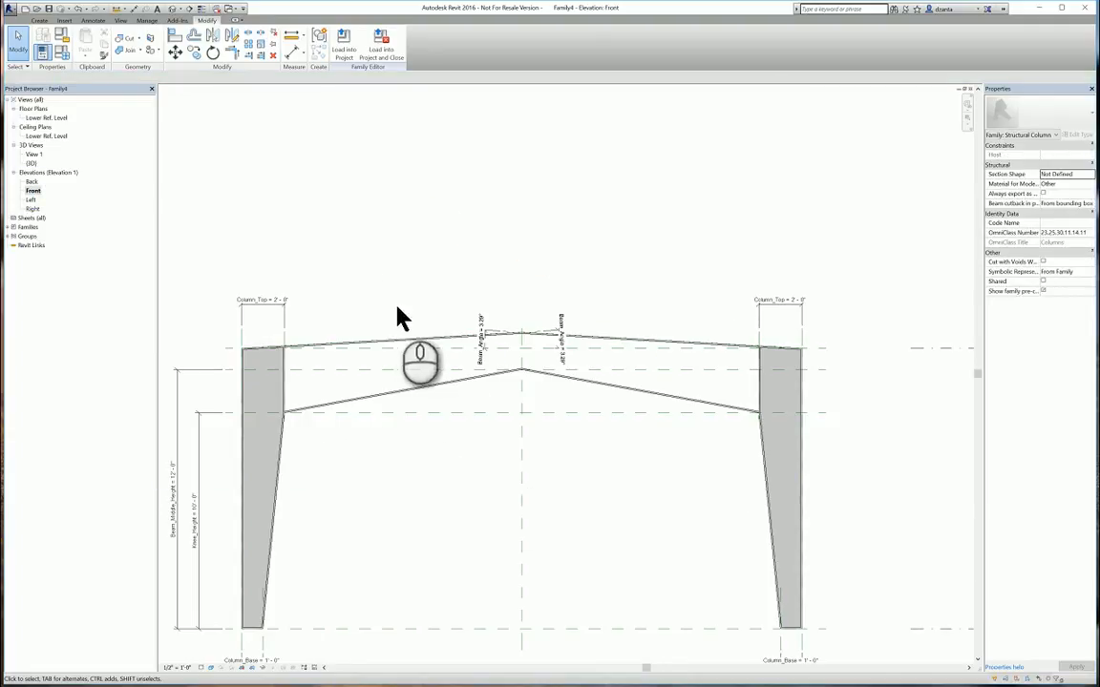
# Start an extrusion for the inside panel between the two beams
pyautogui.click(38, 20)
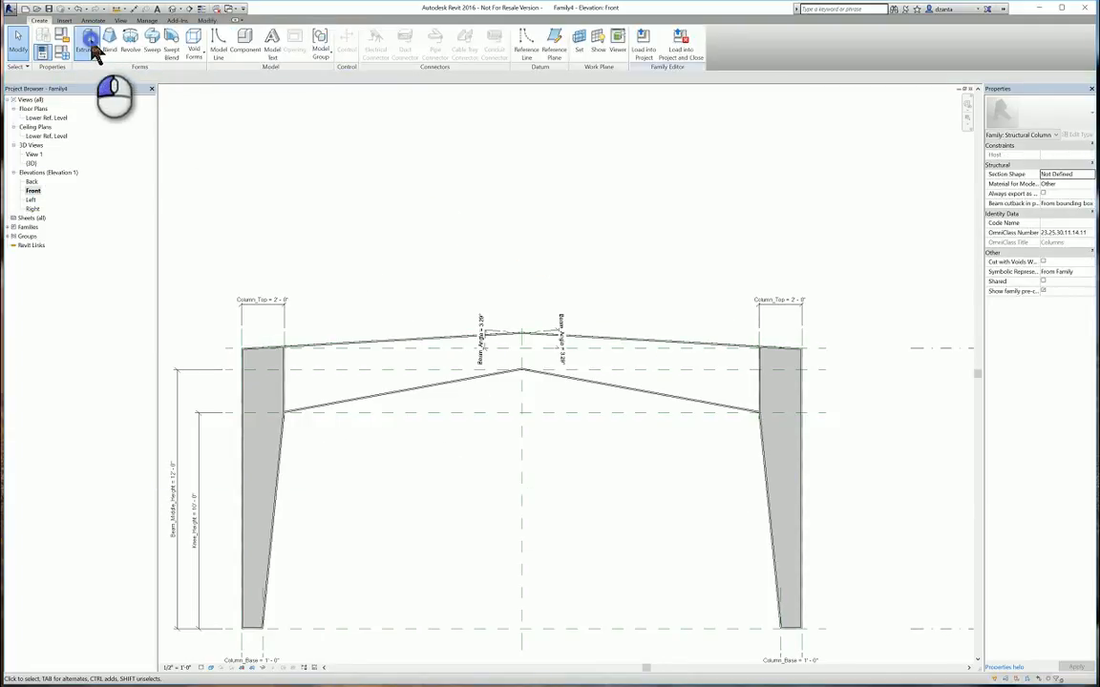
pyautogui.click(89, 43)
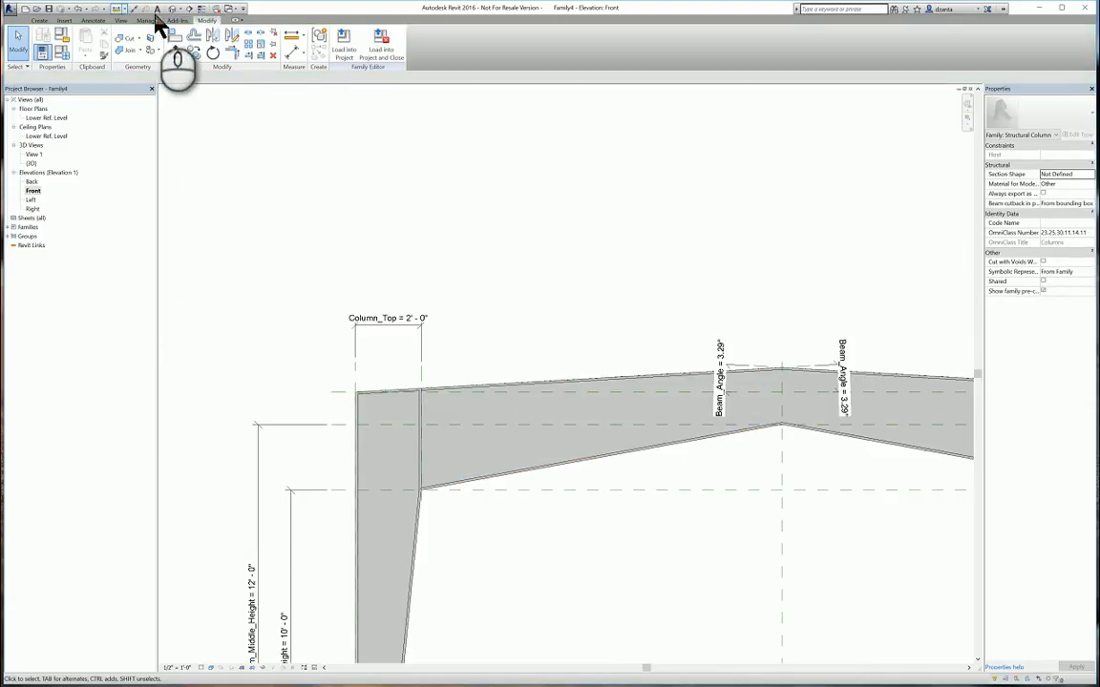
# In 3D, set Length 38', Knee_Height 9', Column_Base 9" and Column_Top 1'6" in Family Types
pyautogui.doubleClick(31, 163)
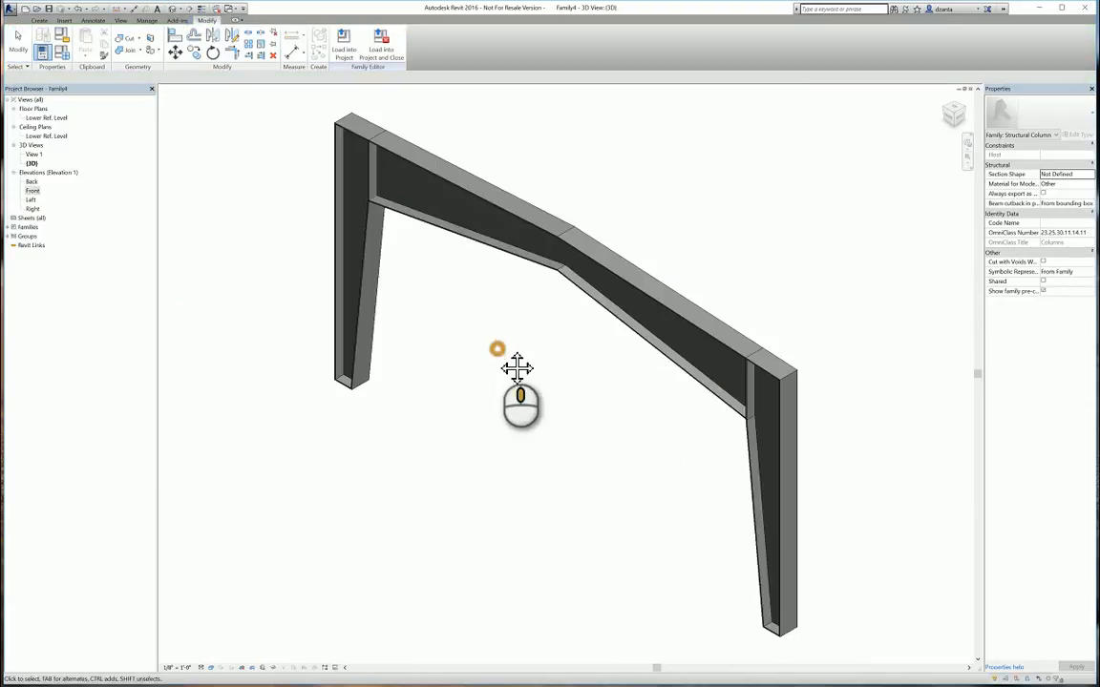
pyautogui.moveTo(518, 369); pyautogui.dragTo(668, 445)
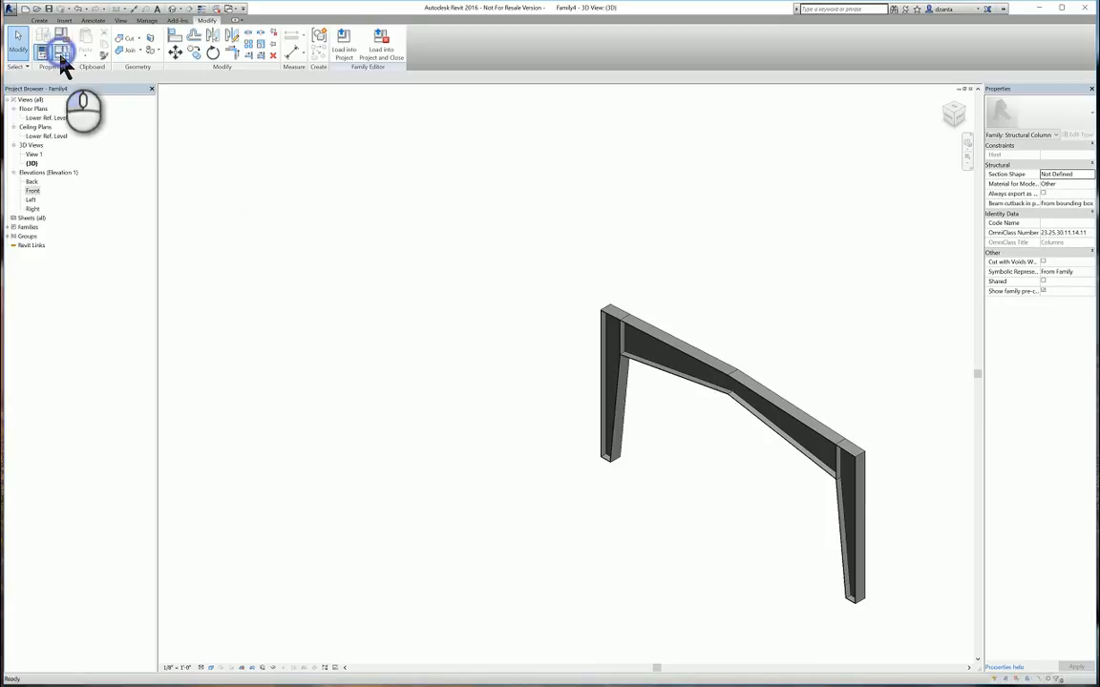
pyautogui.click(62, 50)
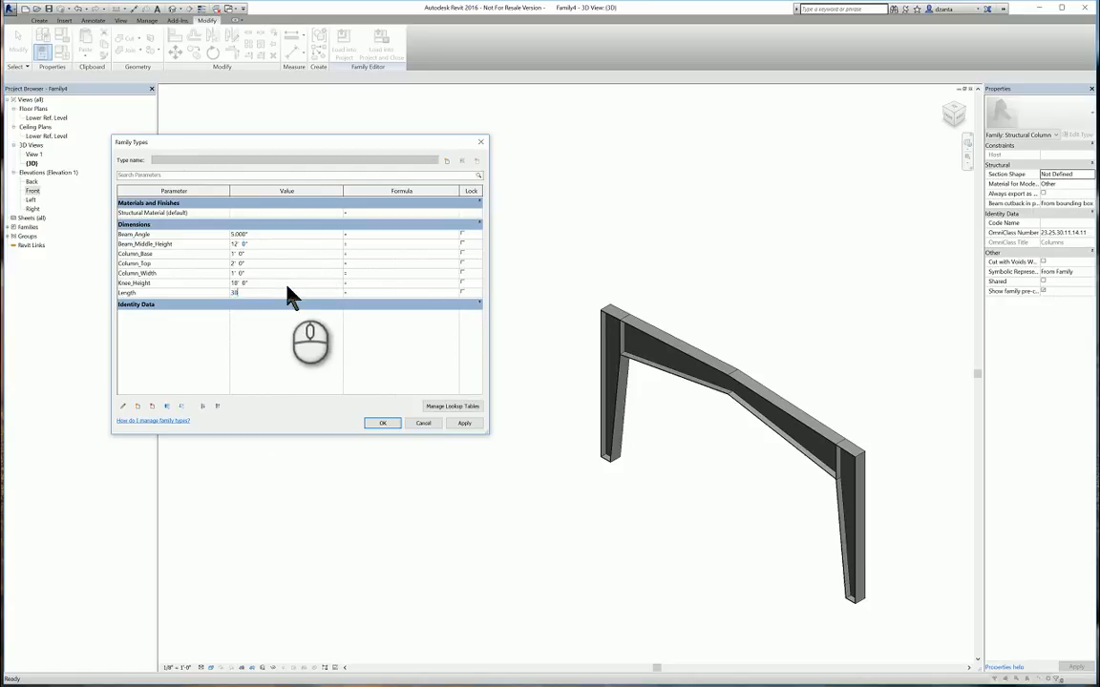
pyautogui.click(239, 282)
pyautogui.write('9')
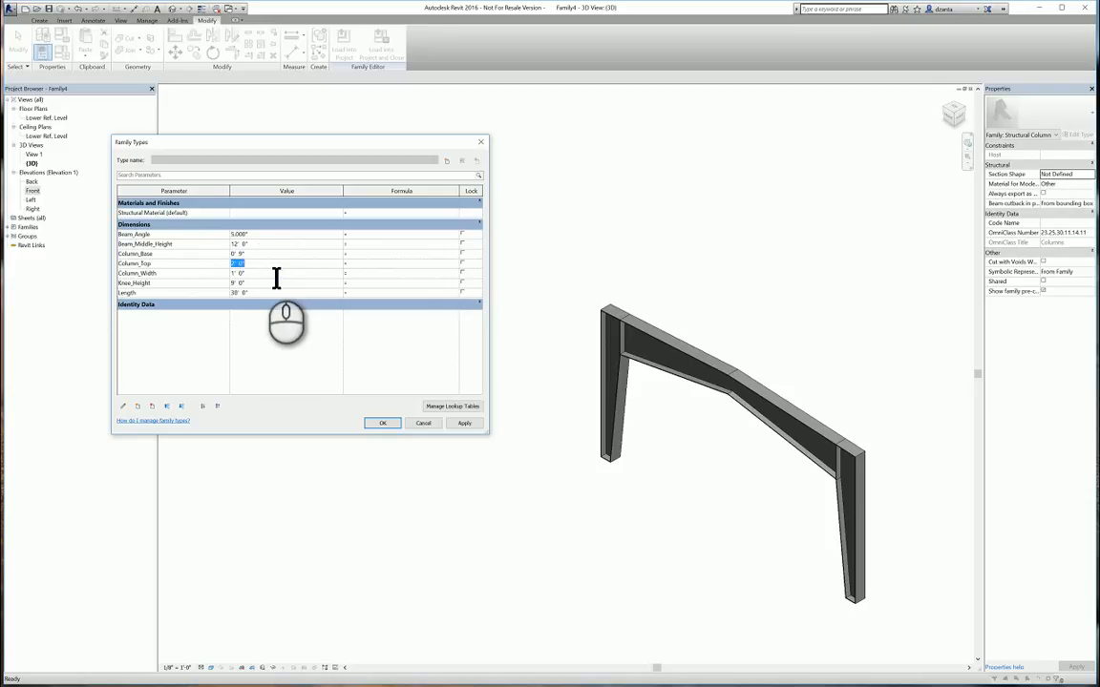
pyautogui.write('1\'6"')
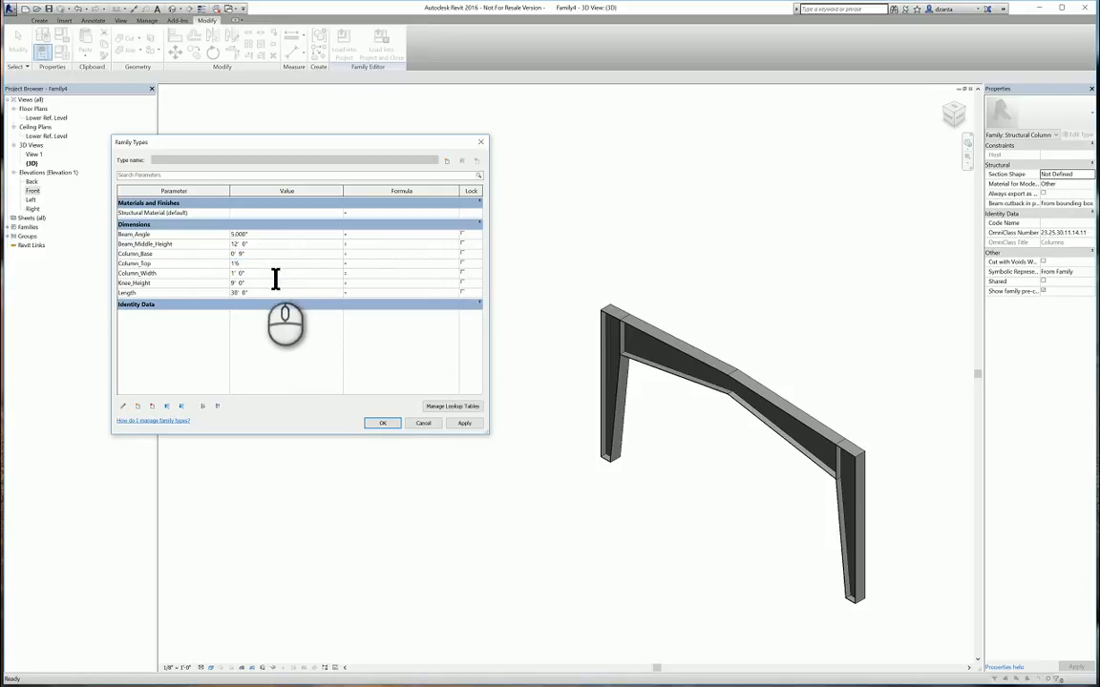
pyautogui.click(267, 272)
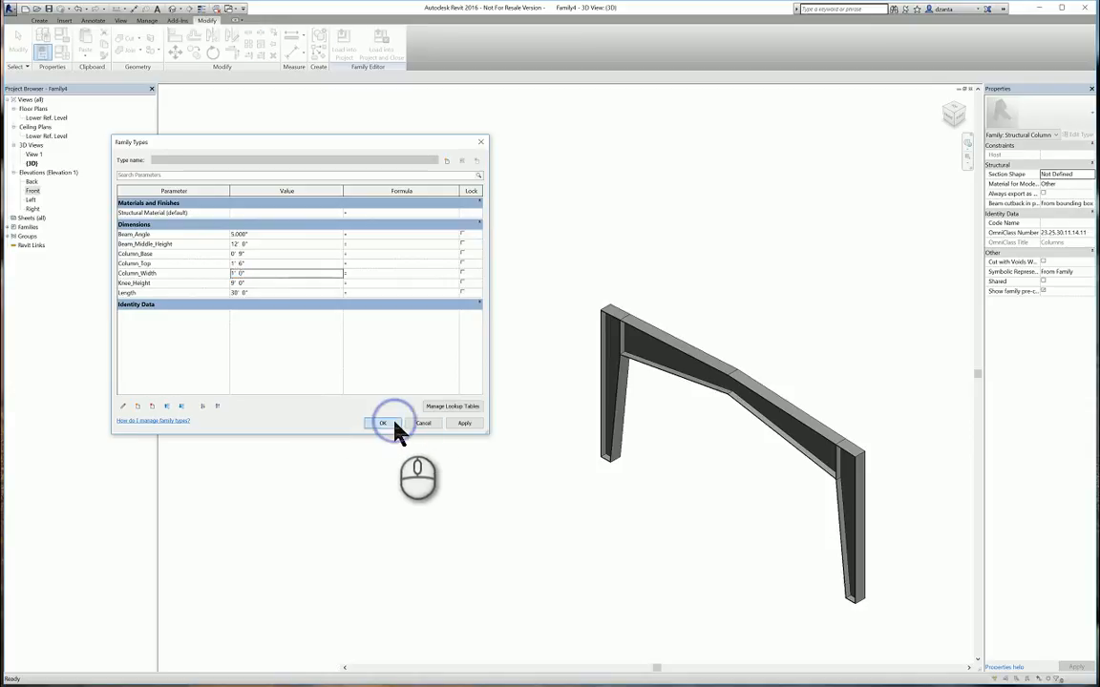
pyautogui.click(381, 423)
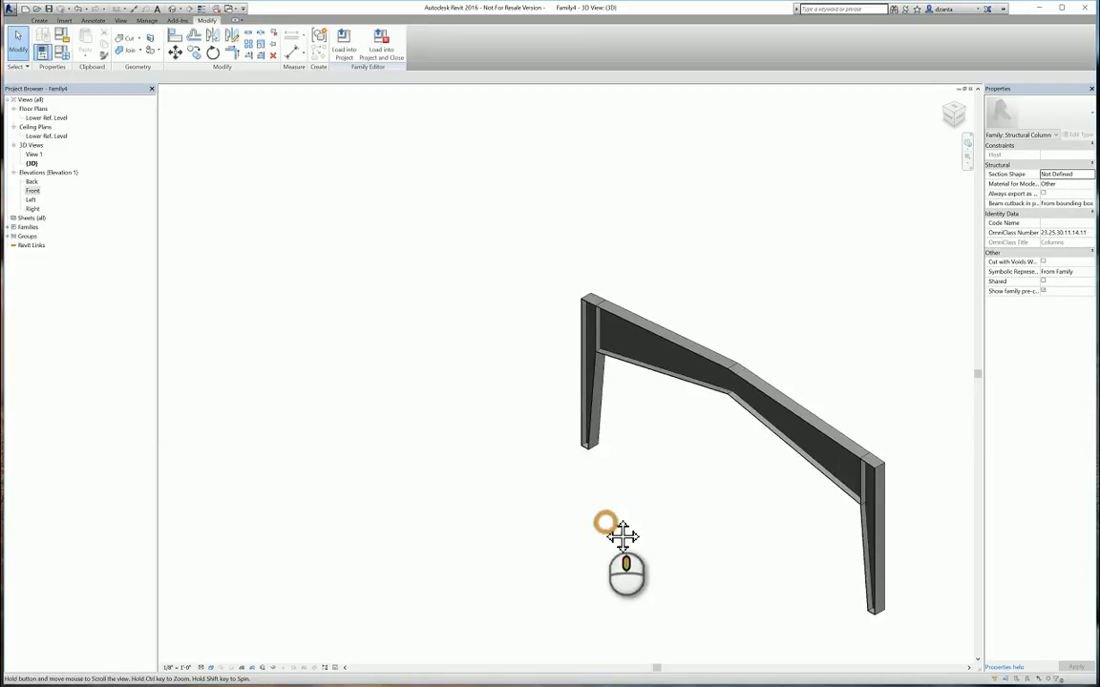
# Join the frame's columns, beams and panel with Join Geometry using Multiple Join
pyautogui.moveTo(625, 540); pyautogui.dragTo(134, 253)
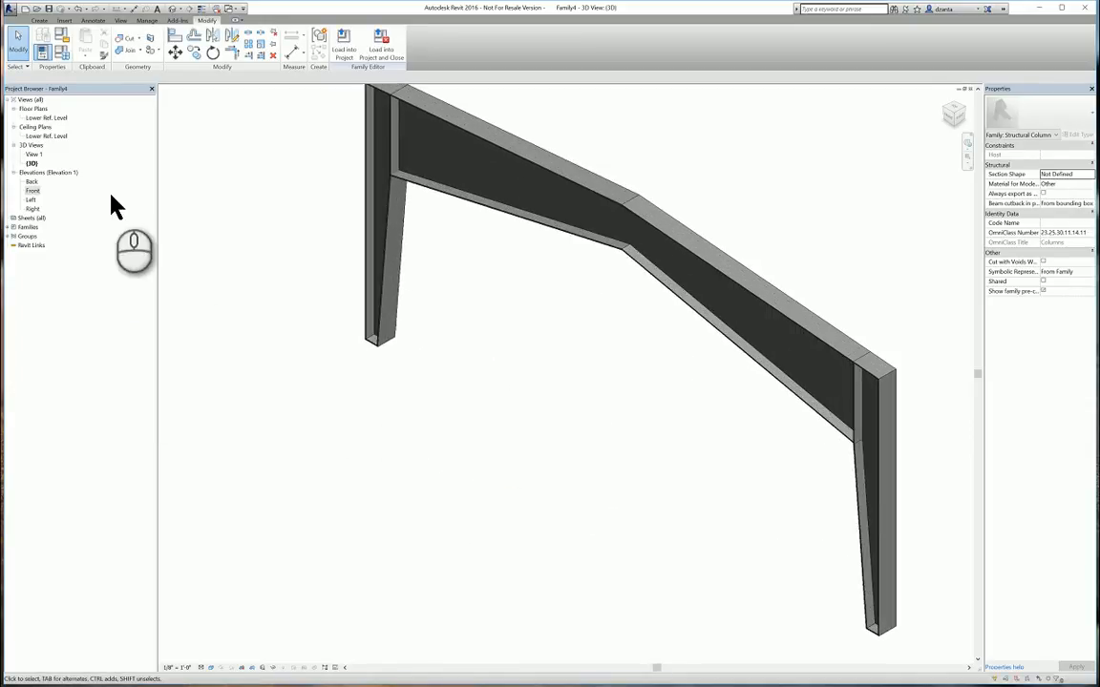
pyautogui.doubleClick(32, 190)
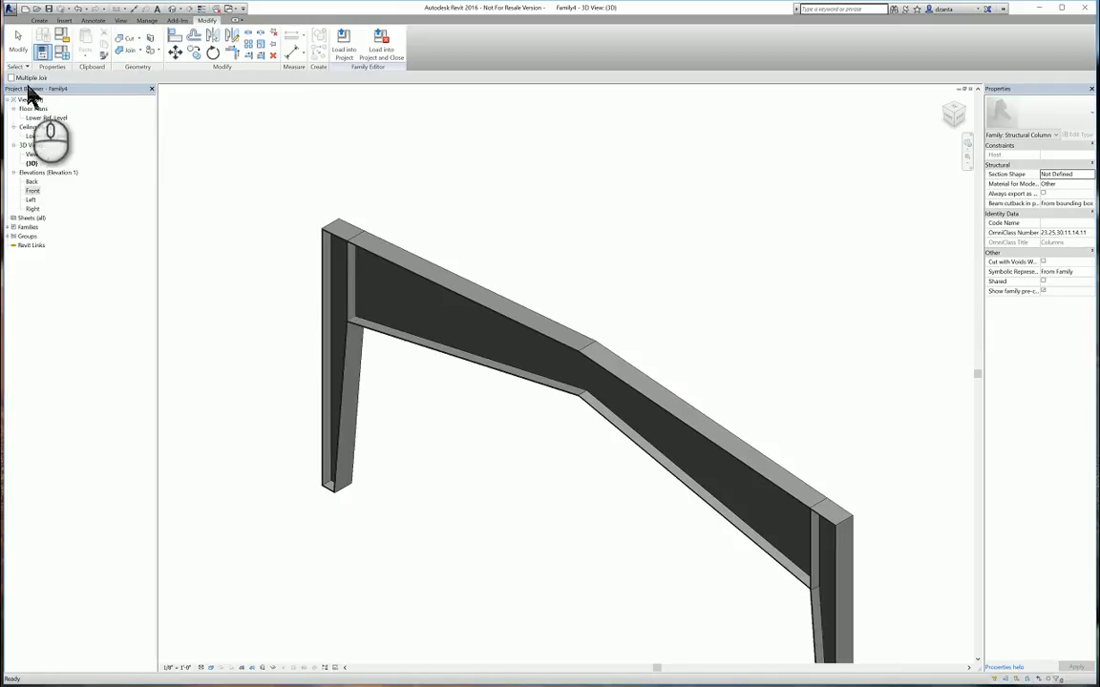
pyautogui.click(430, 306)
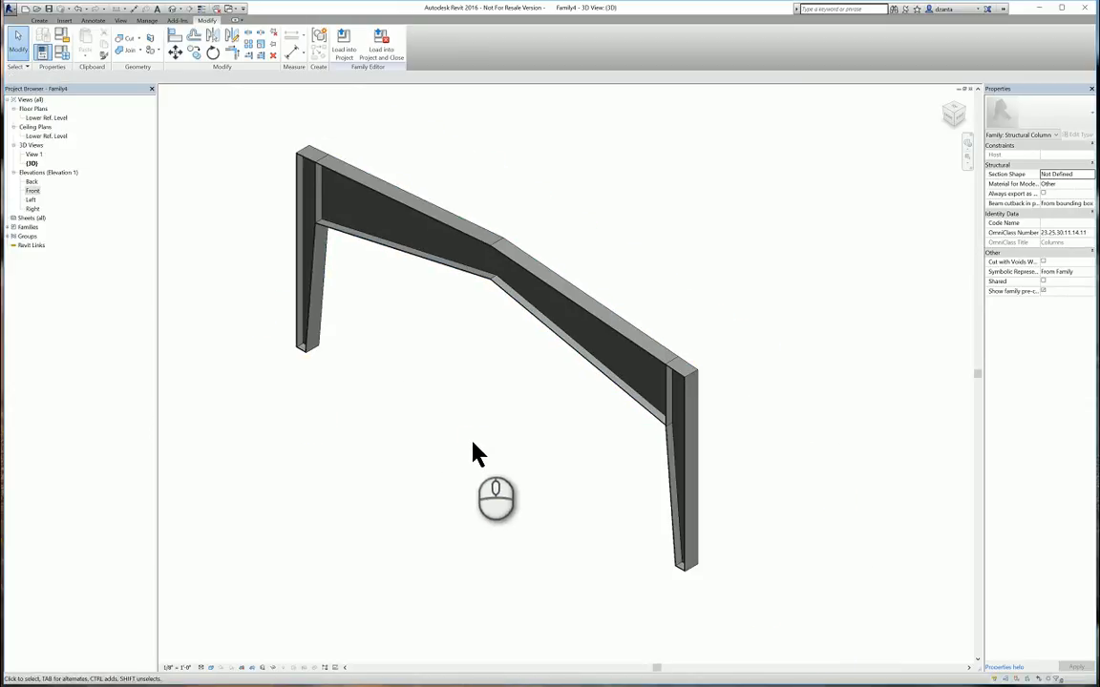
pyautogui.moveTo(496, 450); pyautogui.dragTo(591, 487)
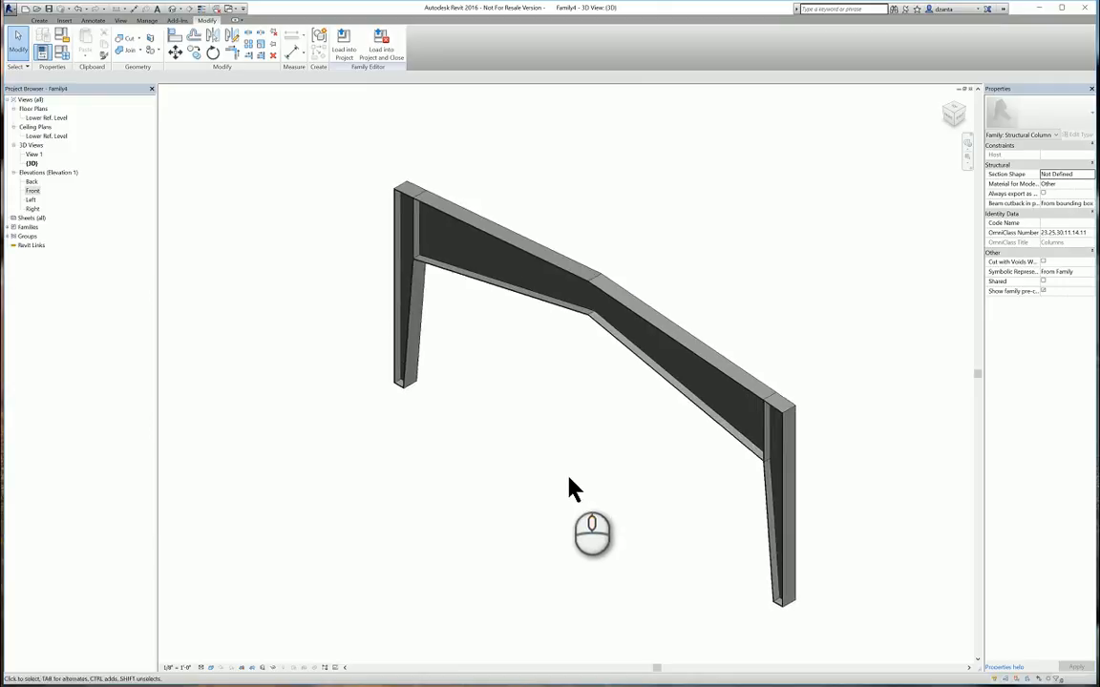